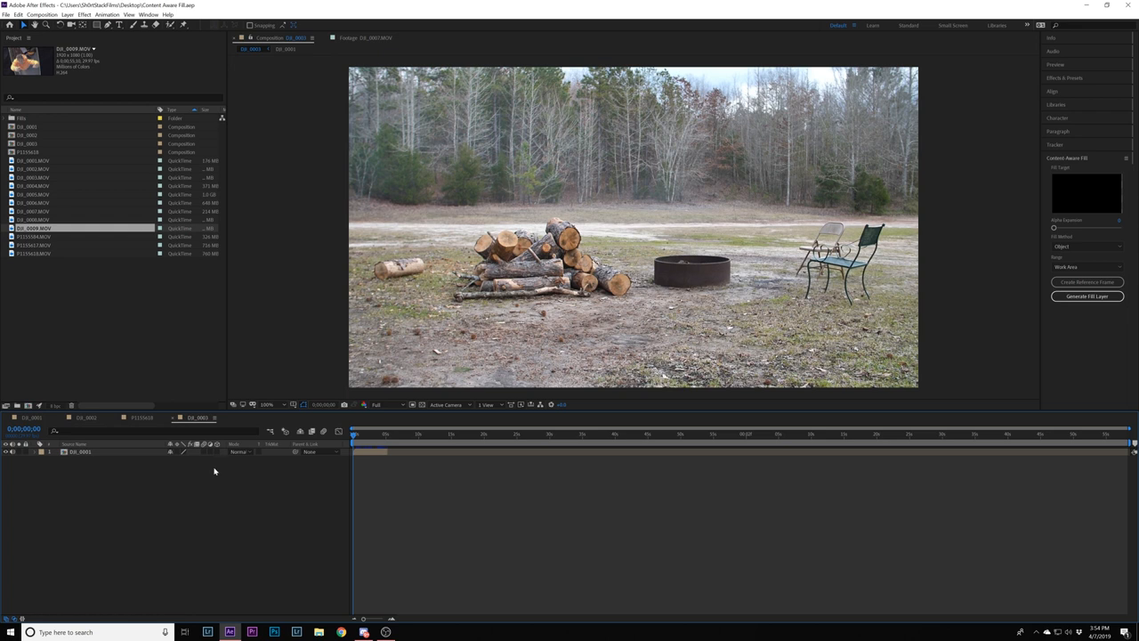
mouse_move(602, 365)
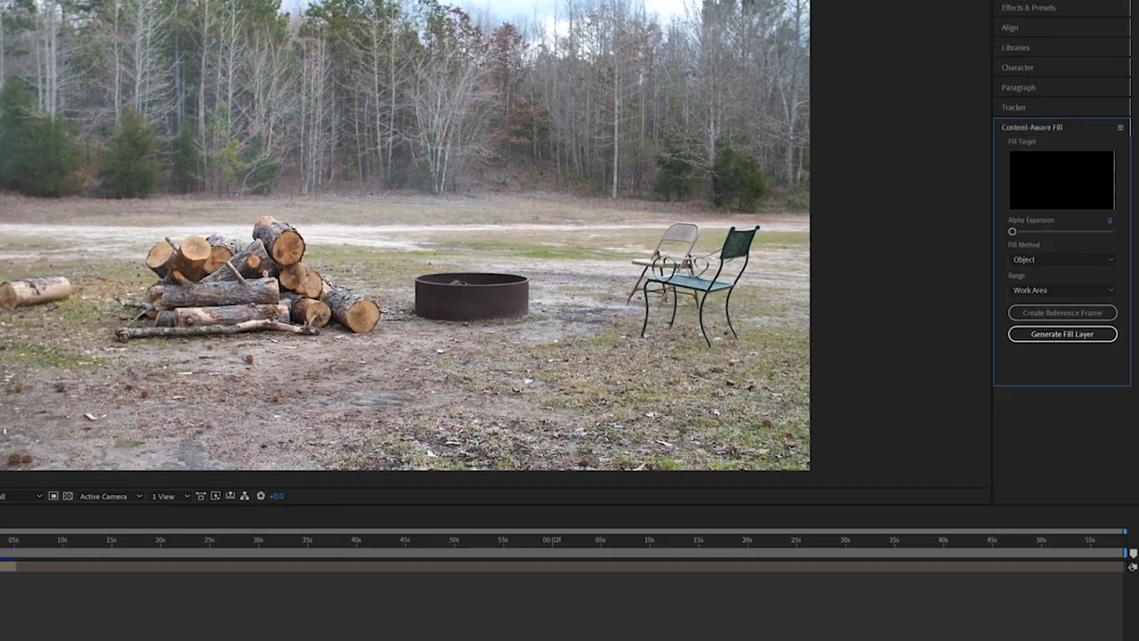
Show the Content-Aware Fill options before masking the log pile
left_click(187, 11)
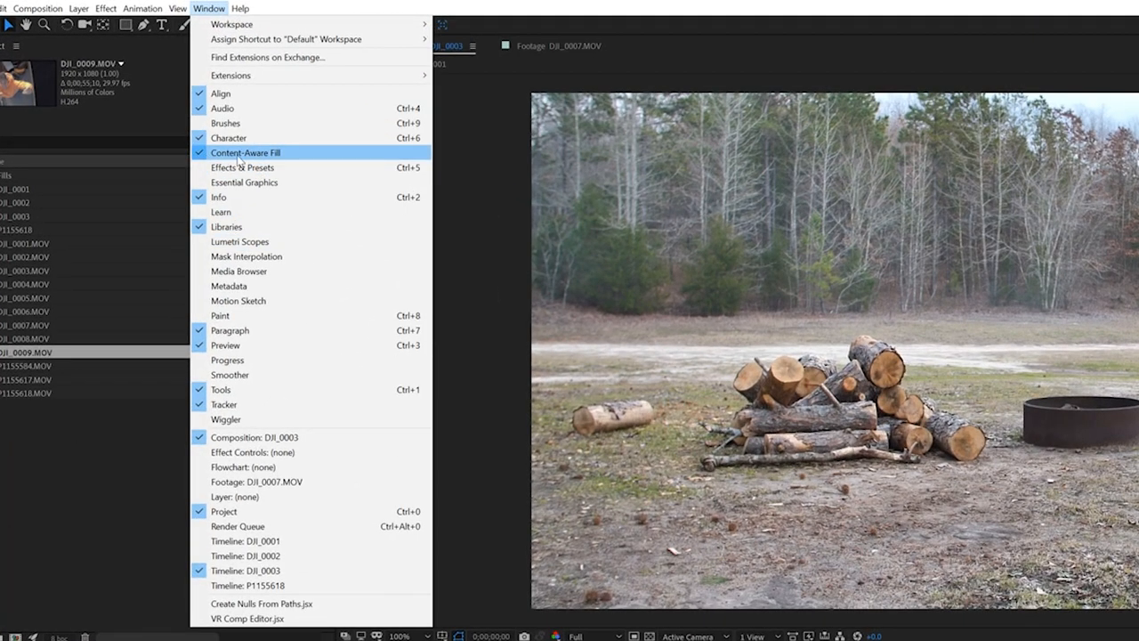
left_click(246, 153)
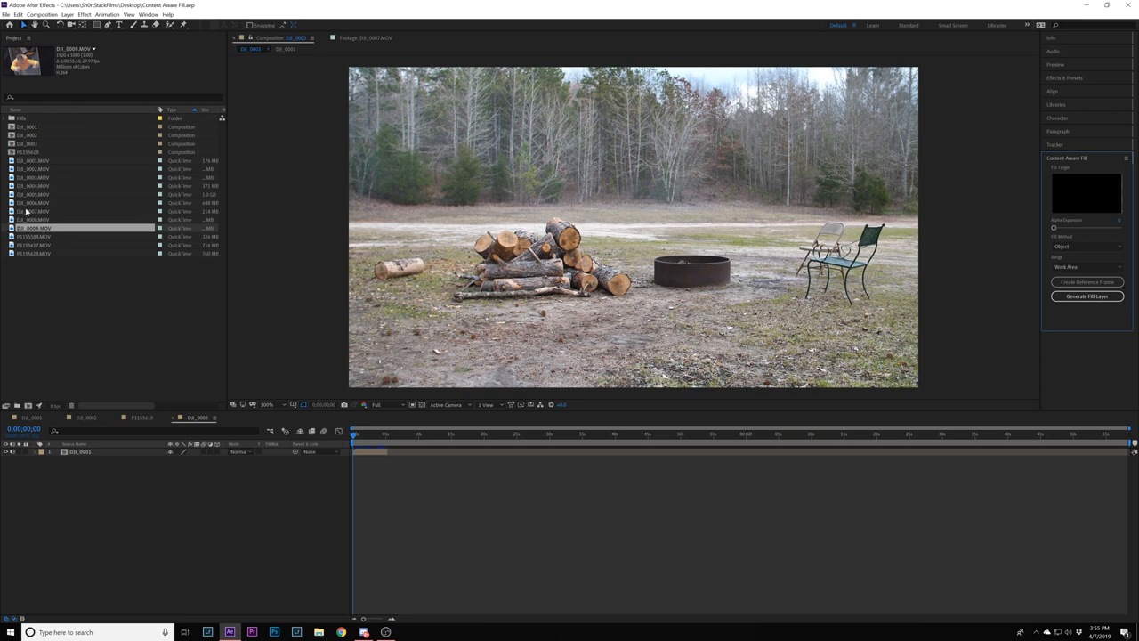
mouse_move(103, 456)
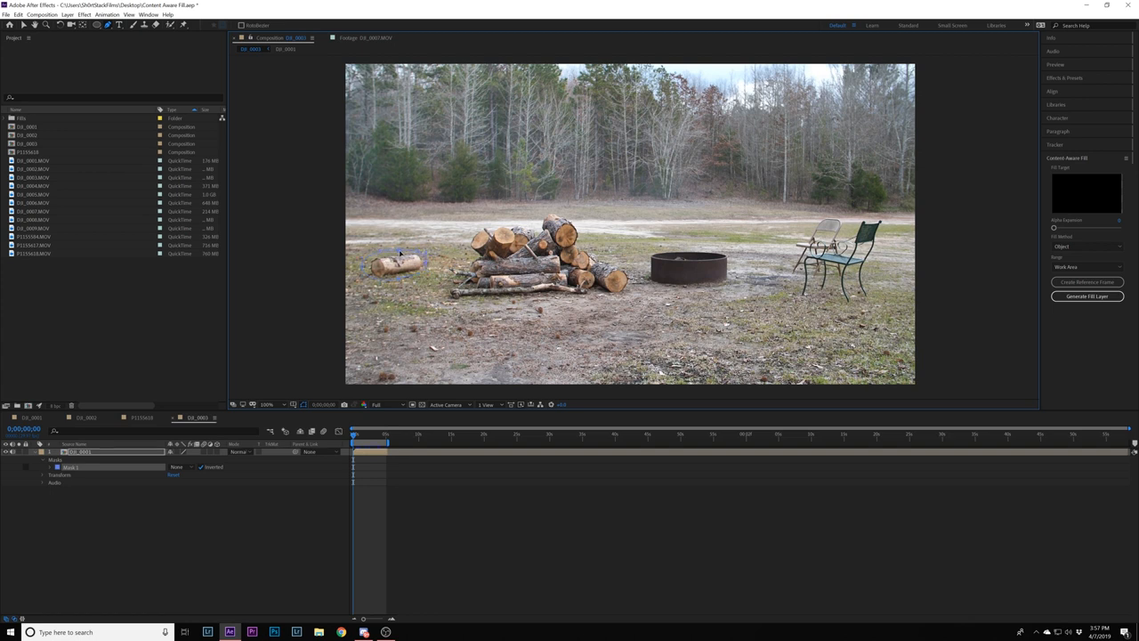
mouse_move(363, 269)
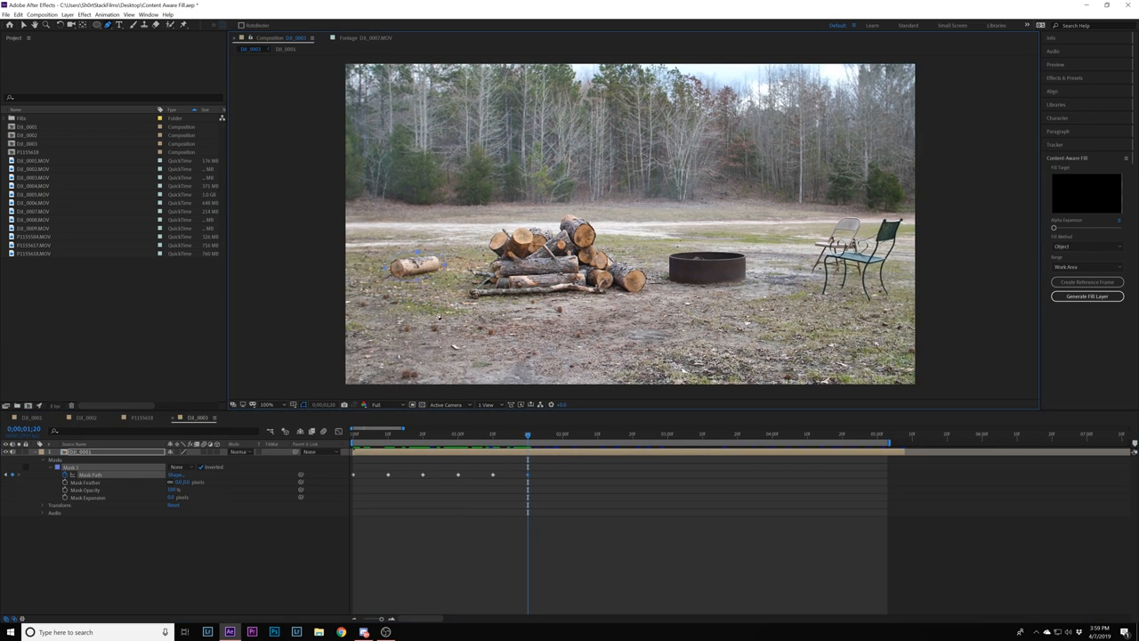
Step forward through the campfire clip, adjusting the log-pile mask to add Mask Path keyframes
left_click(598, 434)
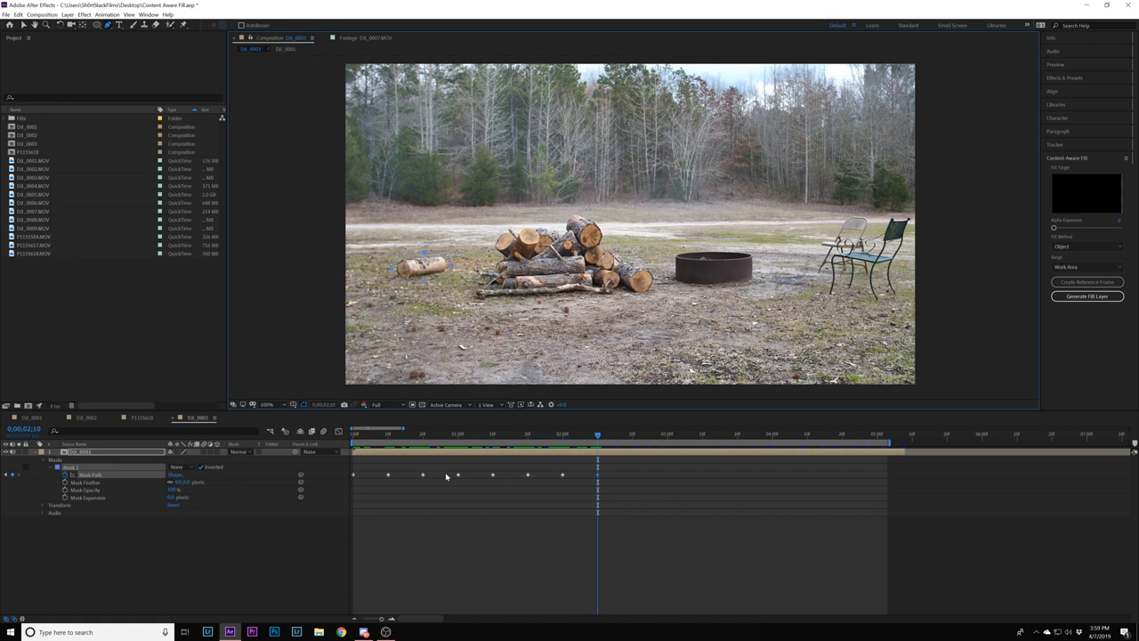
left_click(631, 434)
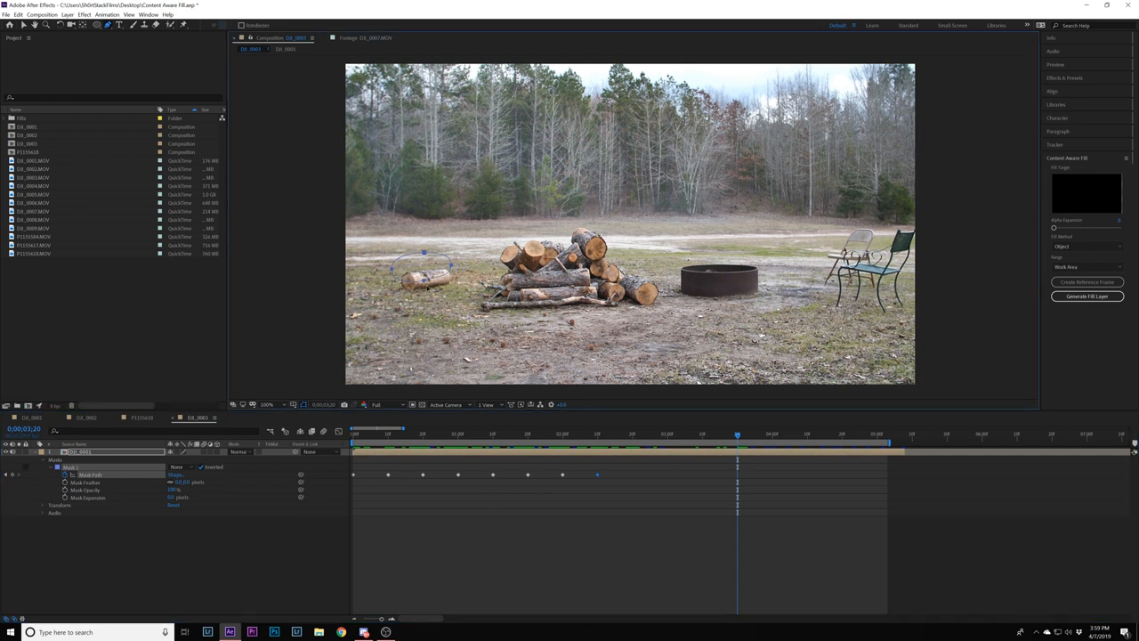
left_click(729, 434)
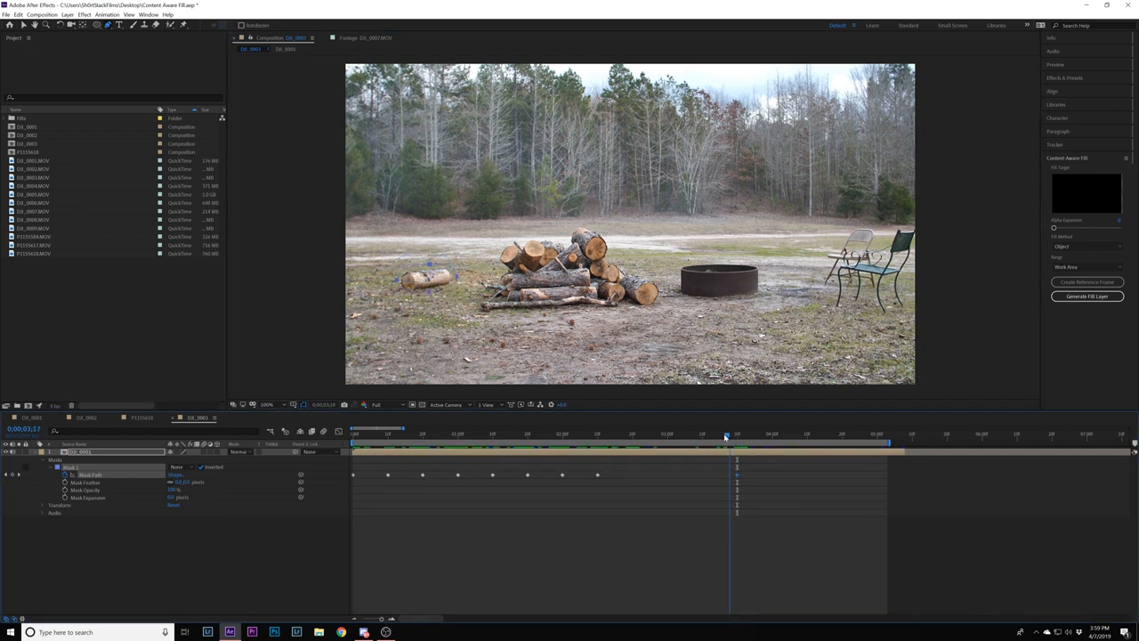
left_click_drag(726, 434, 645, 434)
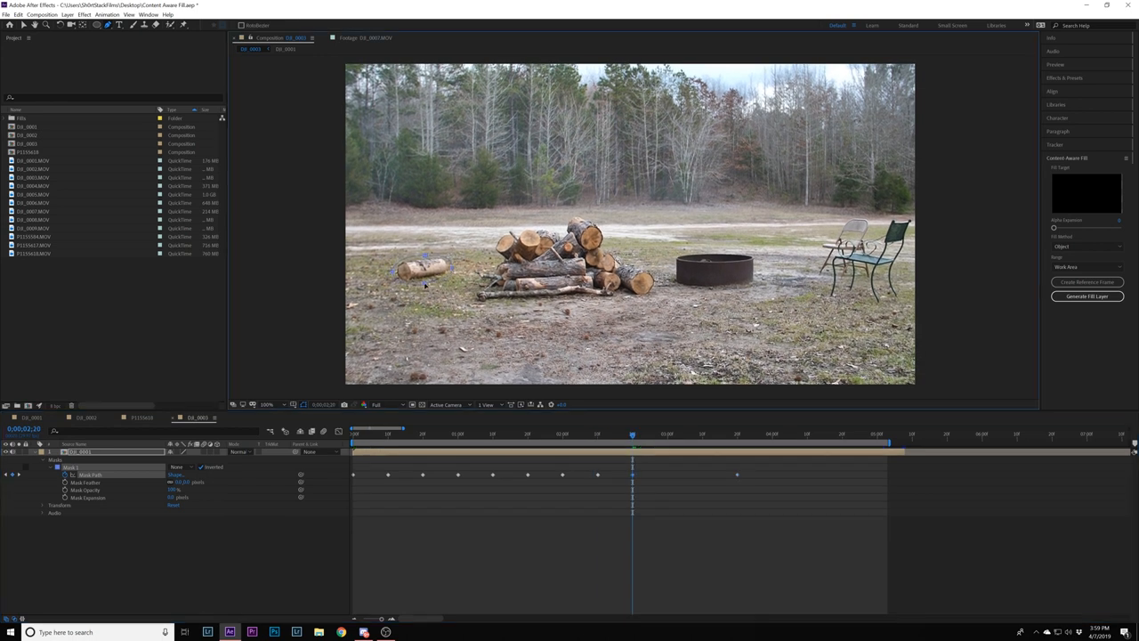
left_click(686, 434)
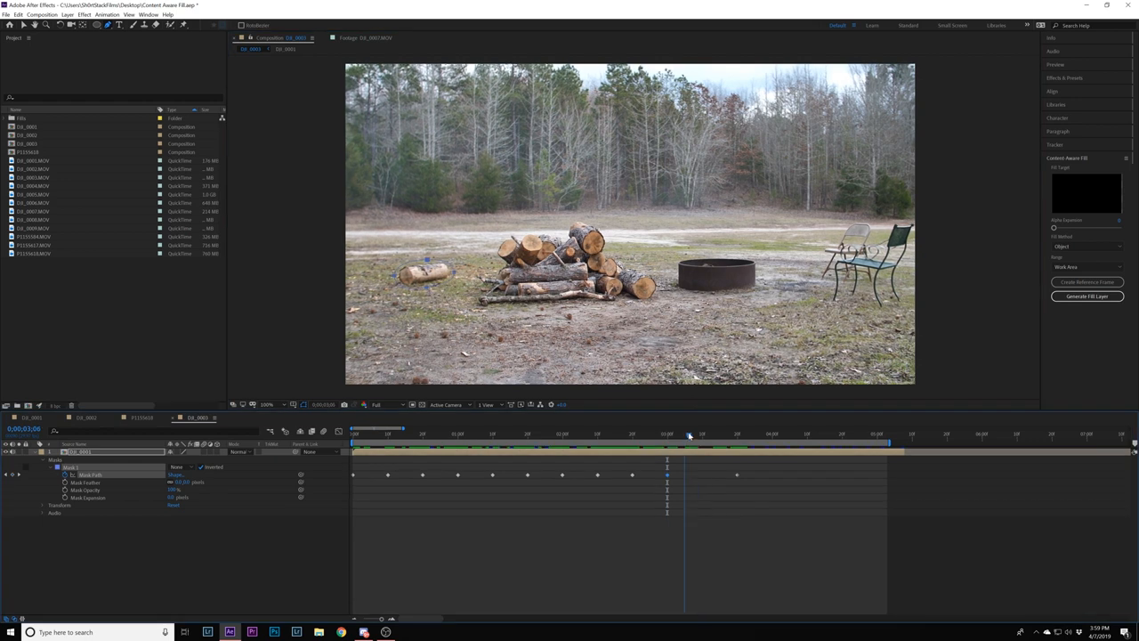
Continue keyframing the mask to the clip's end, then return to frame 0 and check it
left_click(808, 434)
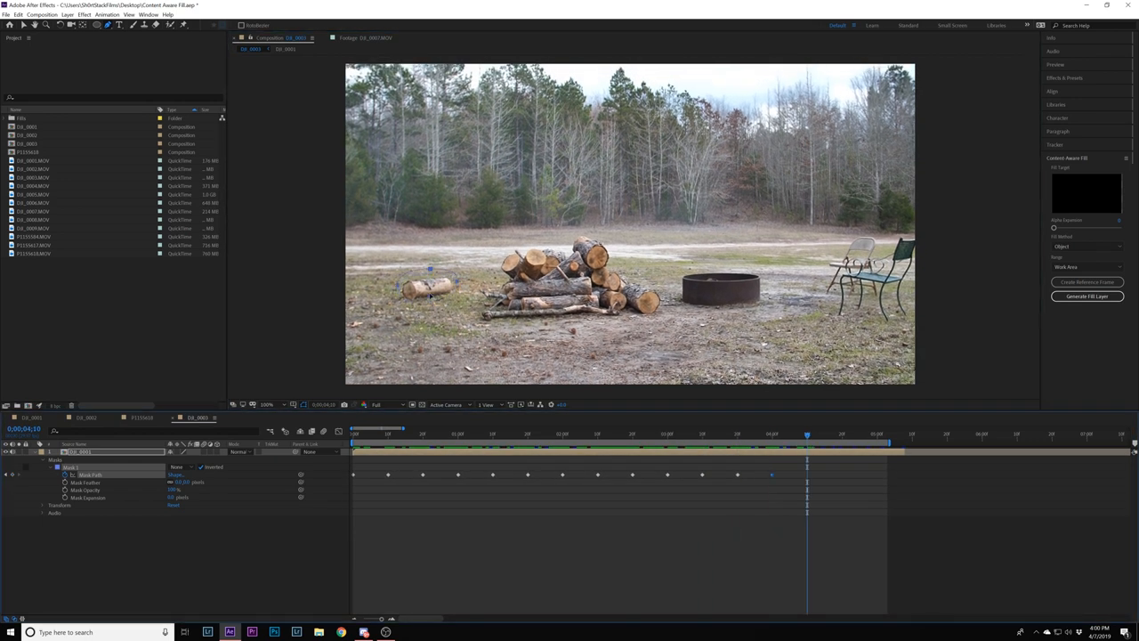
left_click(890, 435)
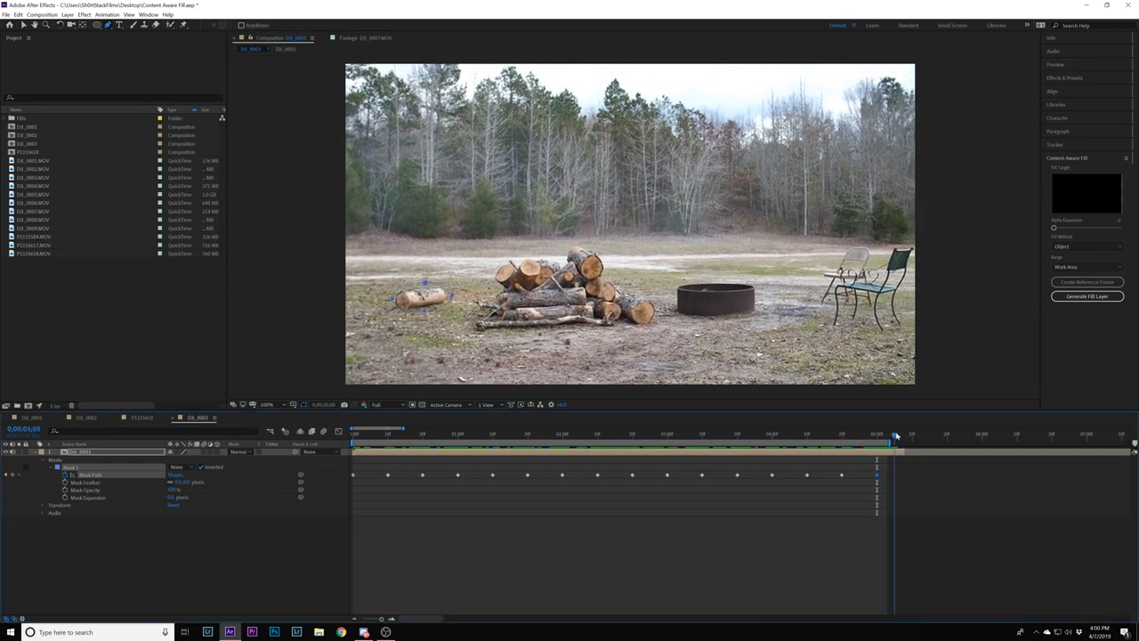
left_click(589, 434)
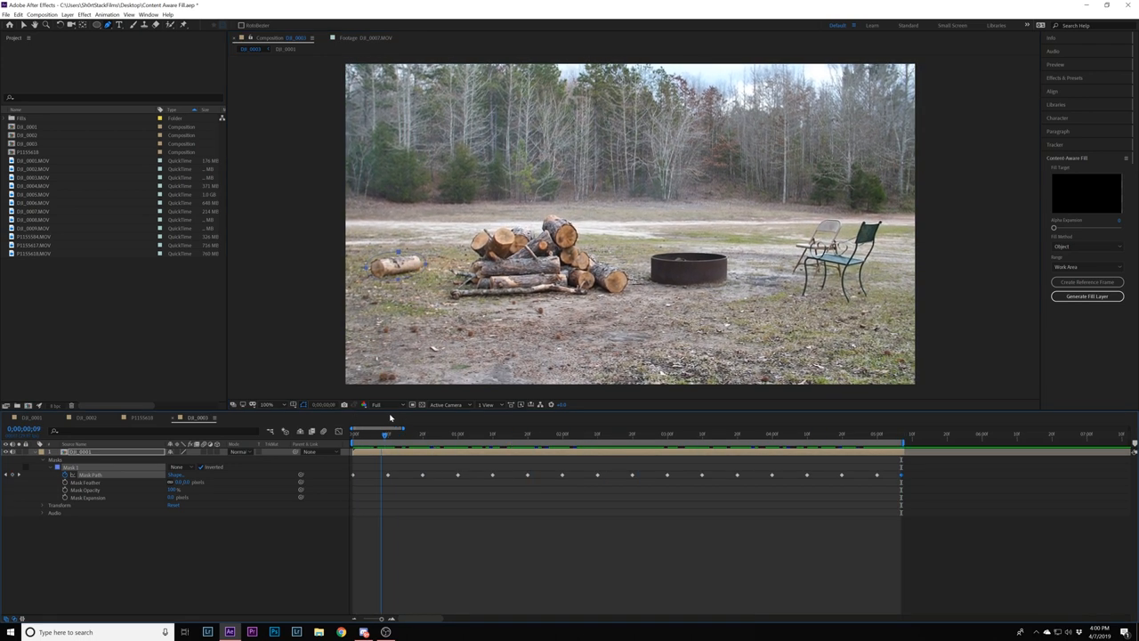
left_click(555, 435)
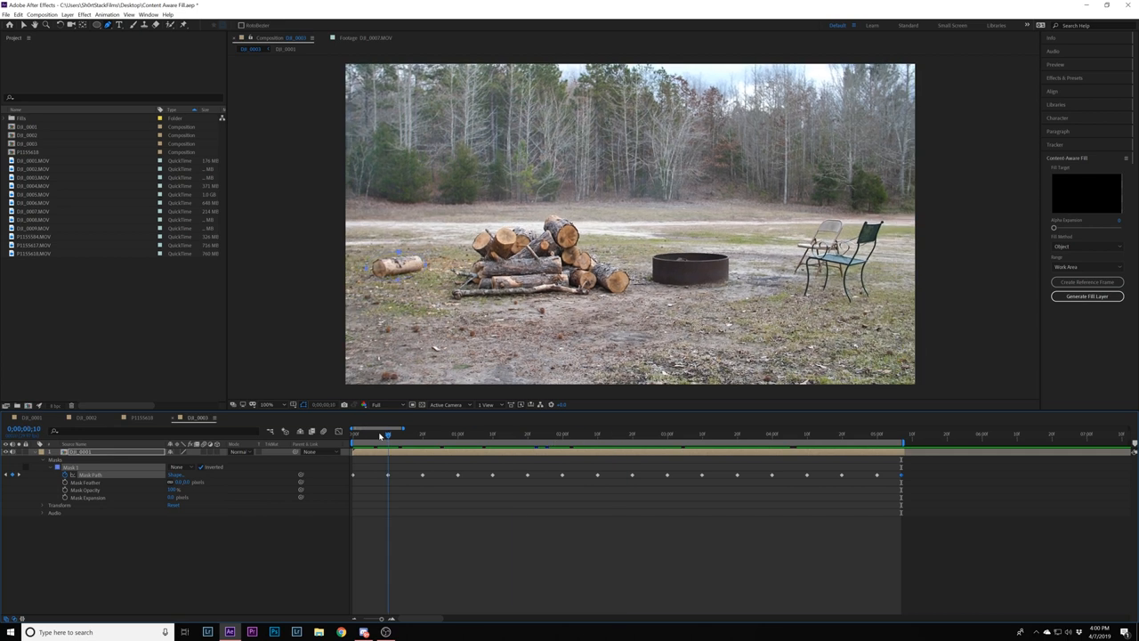
left_click(353, 429)
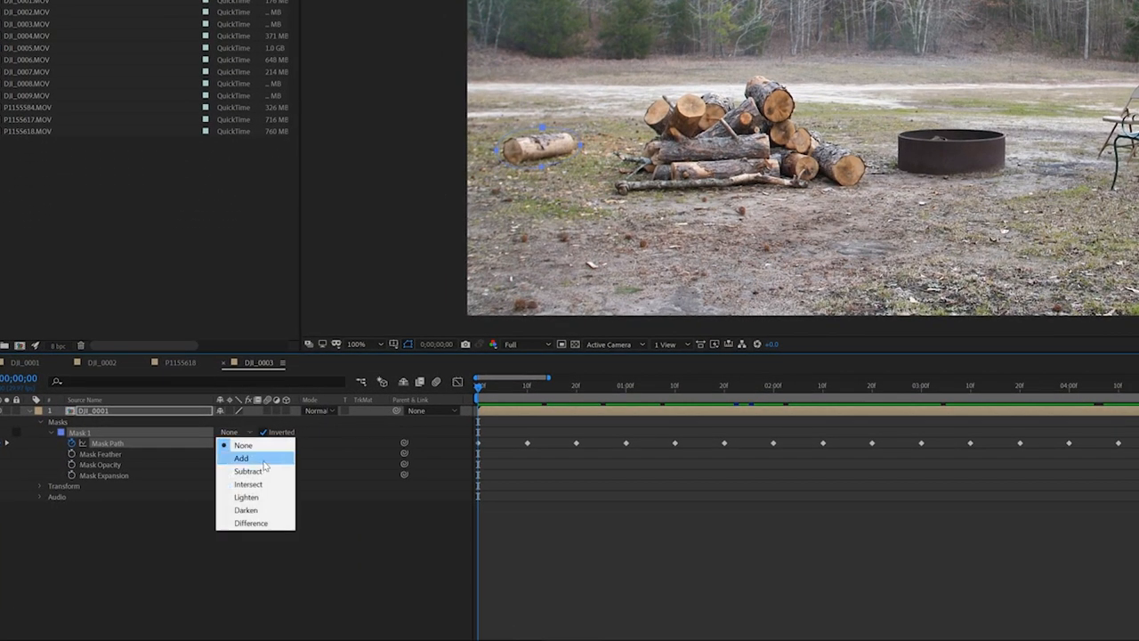
Set the log-pile mask mode and choose the fill Range for the Content-Aware Fill layer
left_click(242, 457)
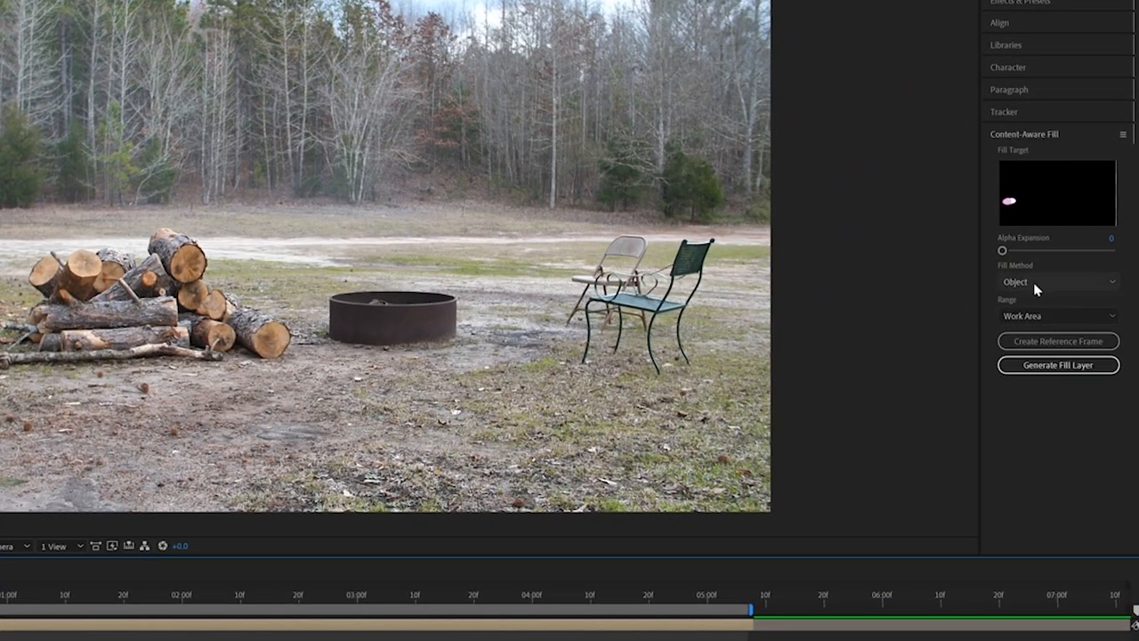
left_click(1057, 317)
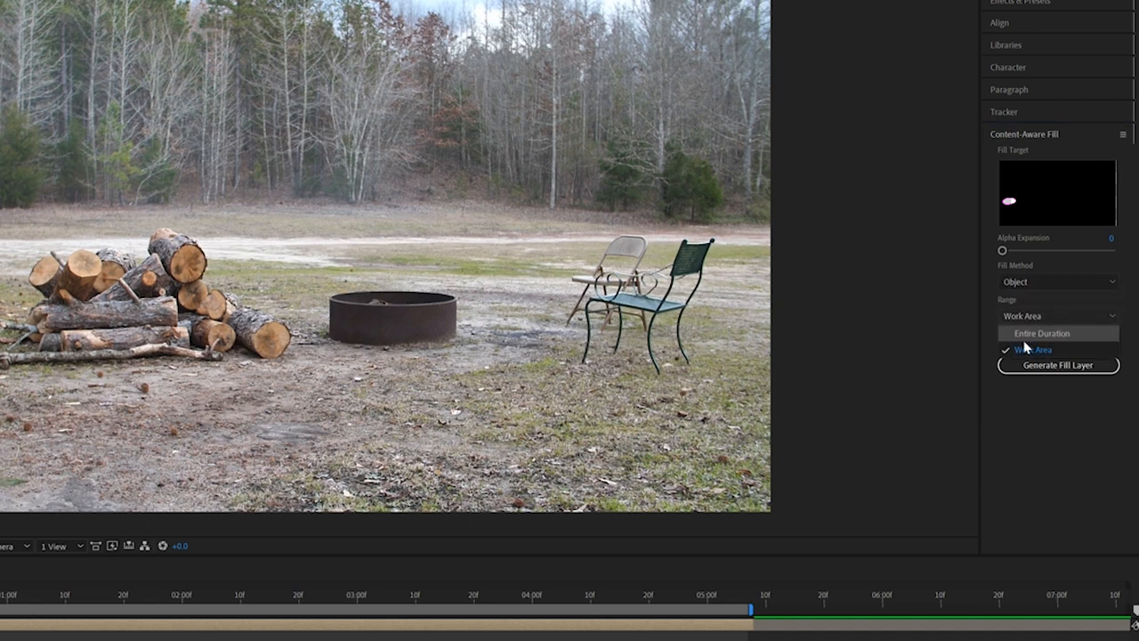
left_click(1041, 349)
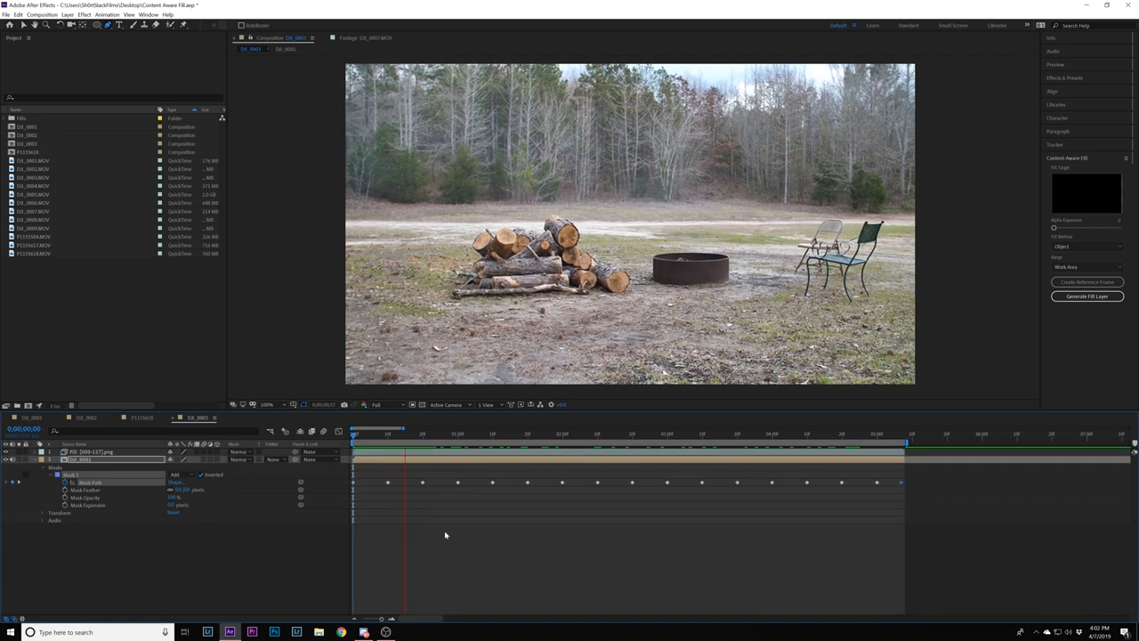
Scrub the campfire timeline to inspect the log pile while the fill renders
left_click(623, 435)
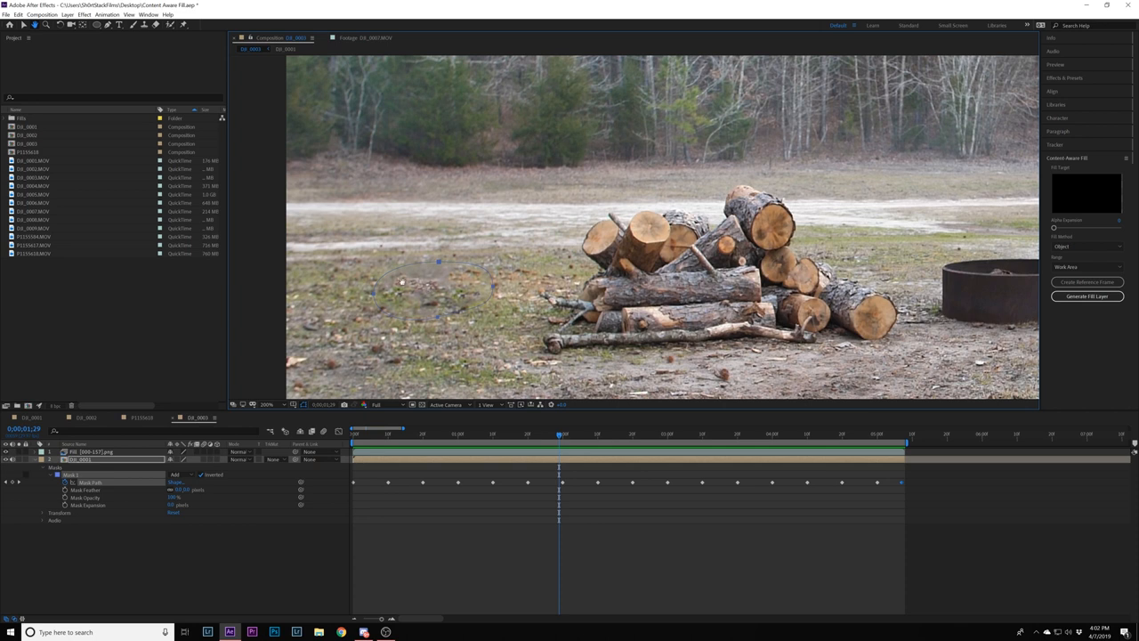
mouse_move(449, 277)
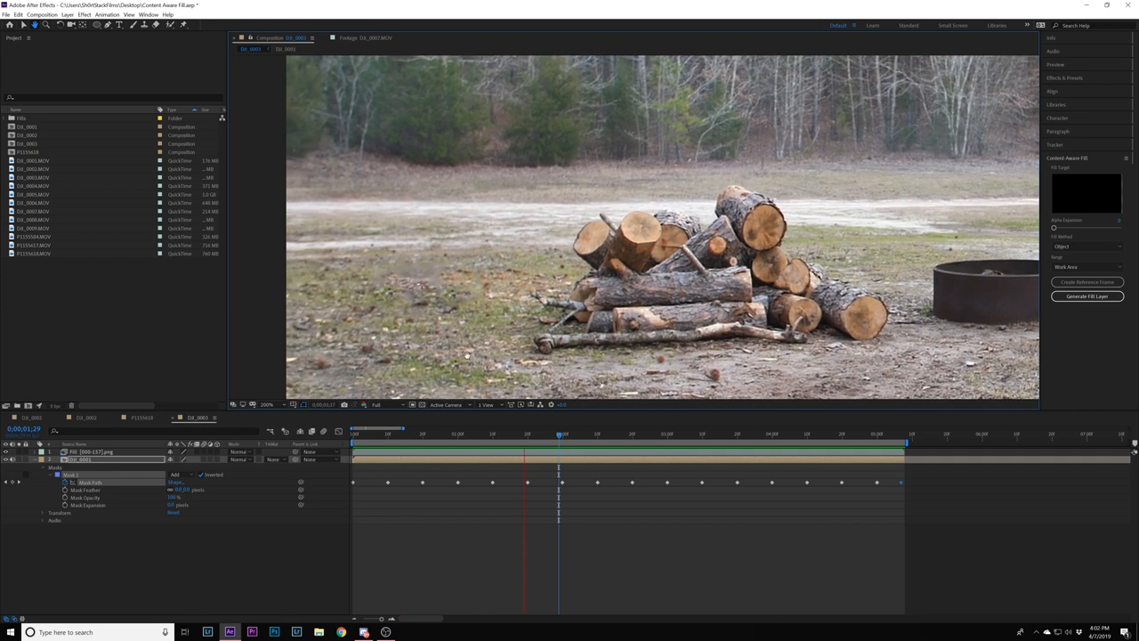
left_click_drag(559, 435, 548, 434)
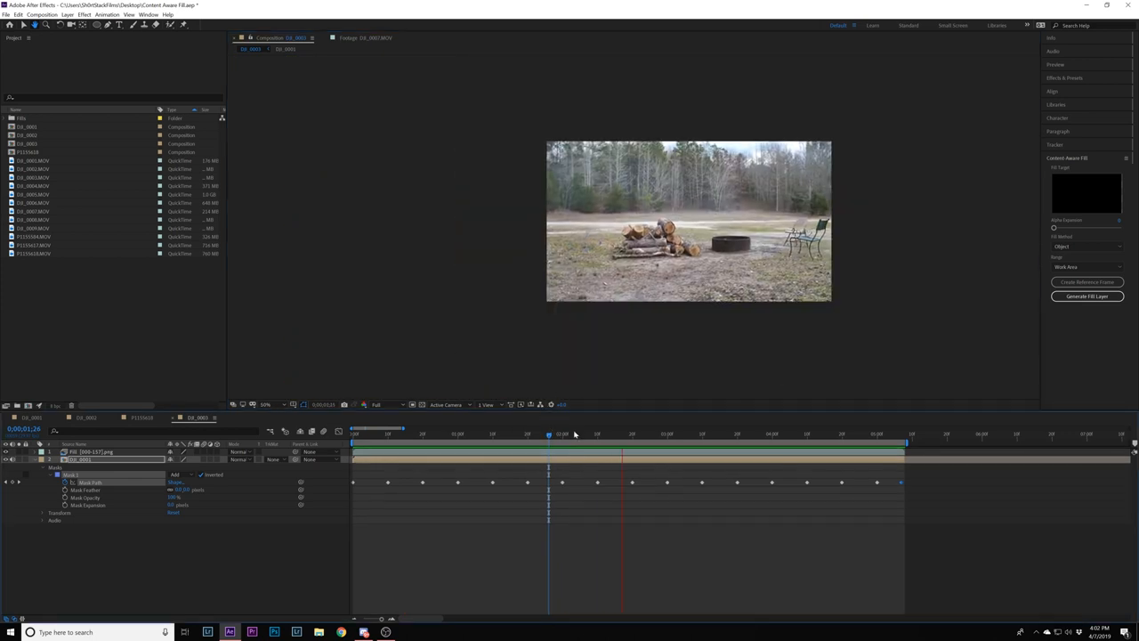
left_click(449, 434)
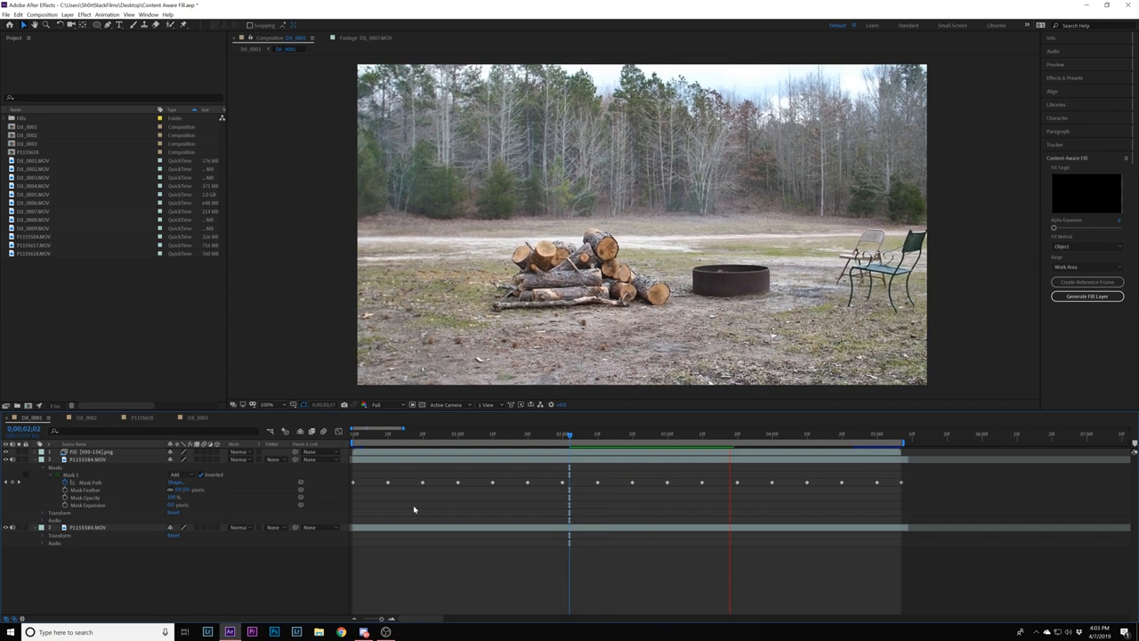
Preview the filled log-pile clip at several early and late frames
left_click(772, 434)
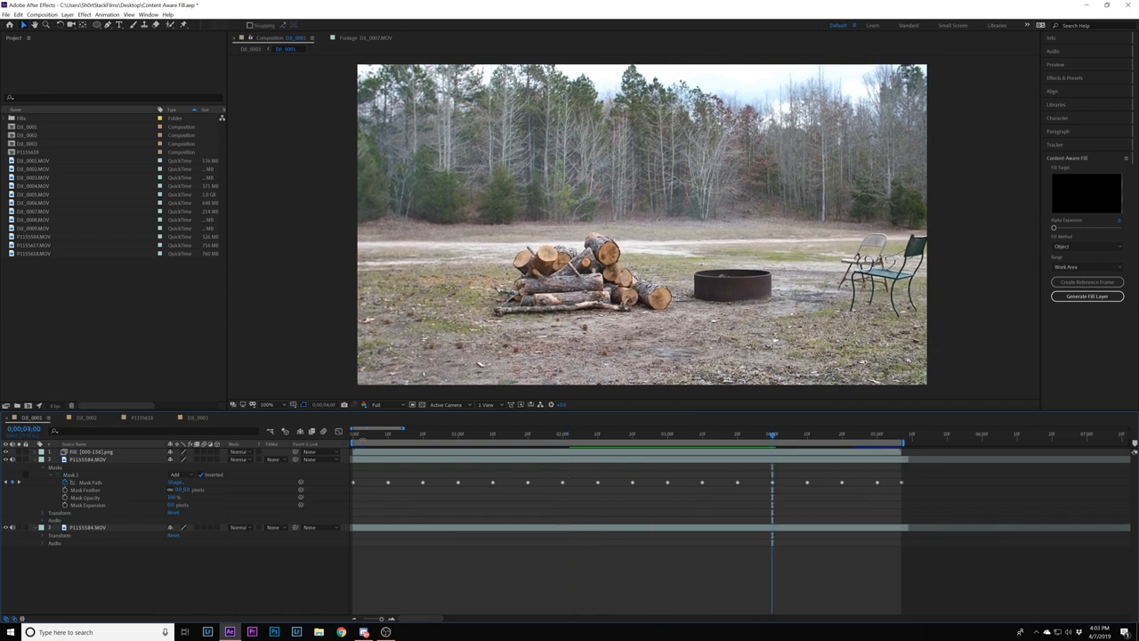
left_click(443, 434)
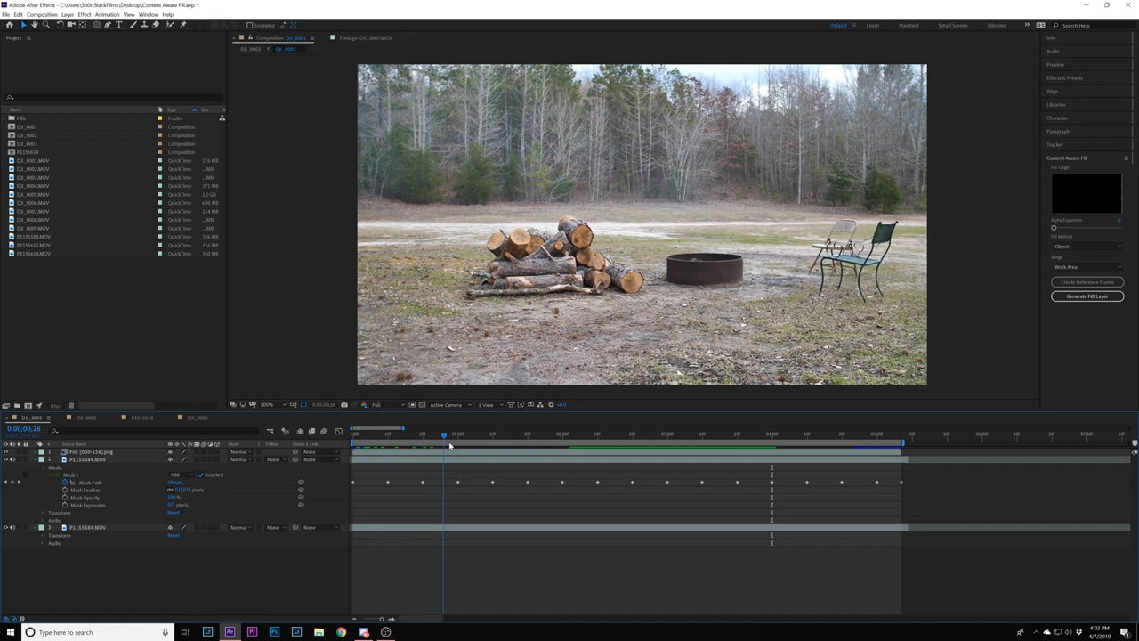
left_click(623, 434)
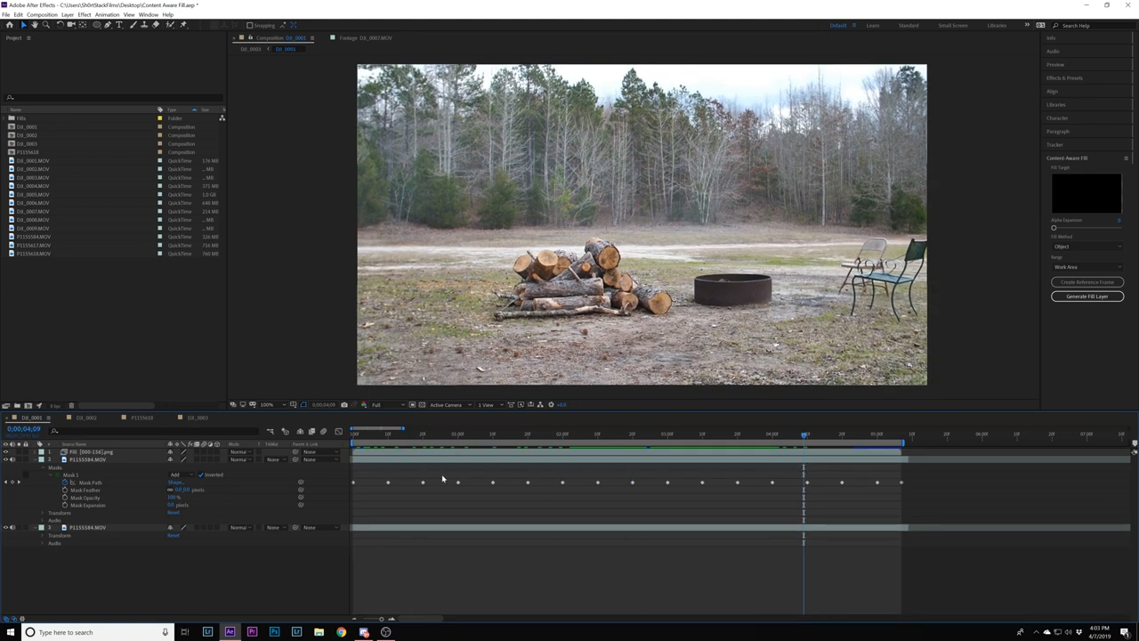
left_click(635, 429)
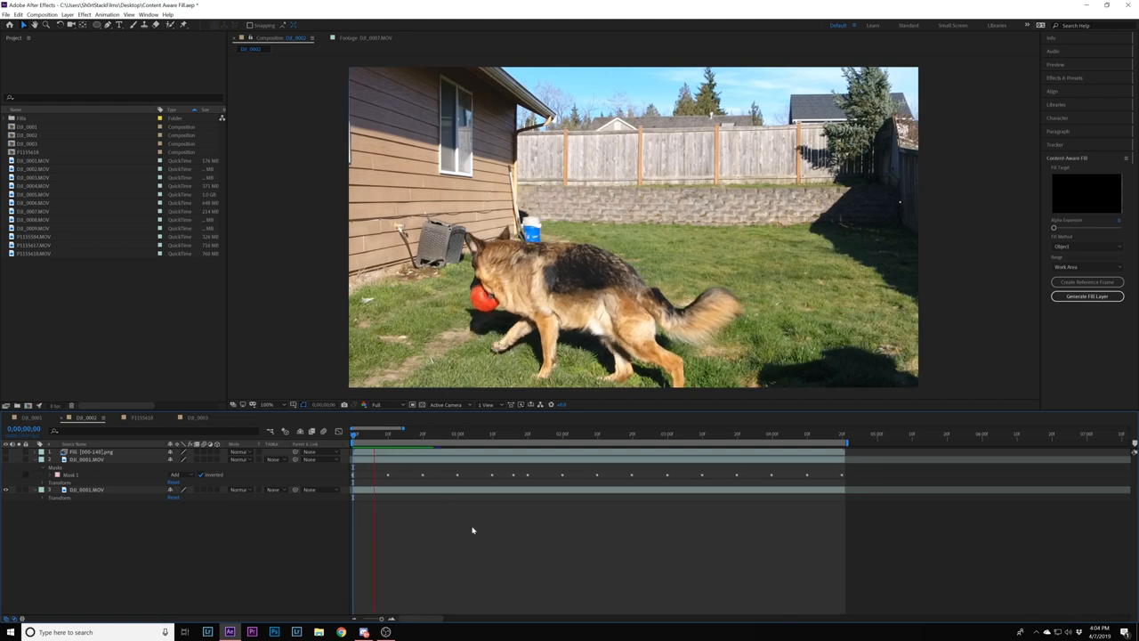
left_click(594, 434)
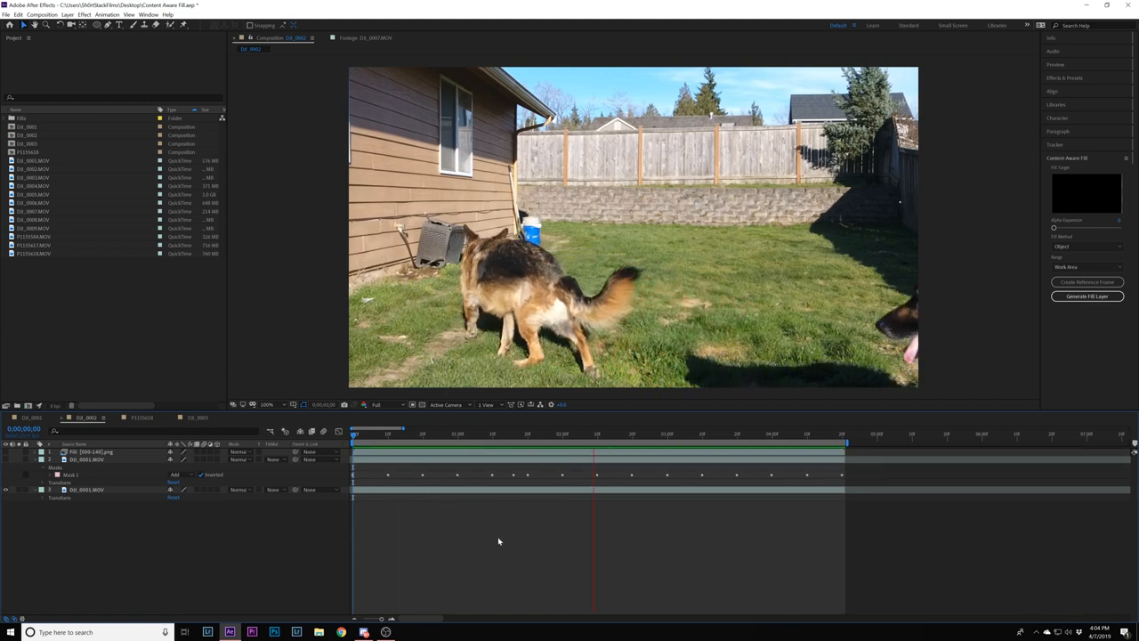
left_click(803, 434)
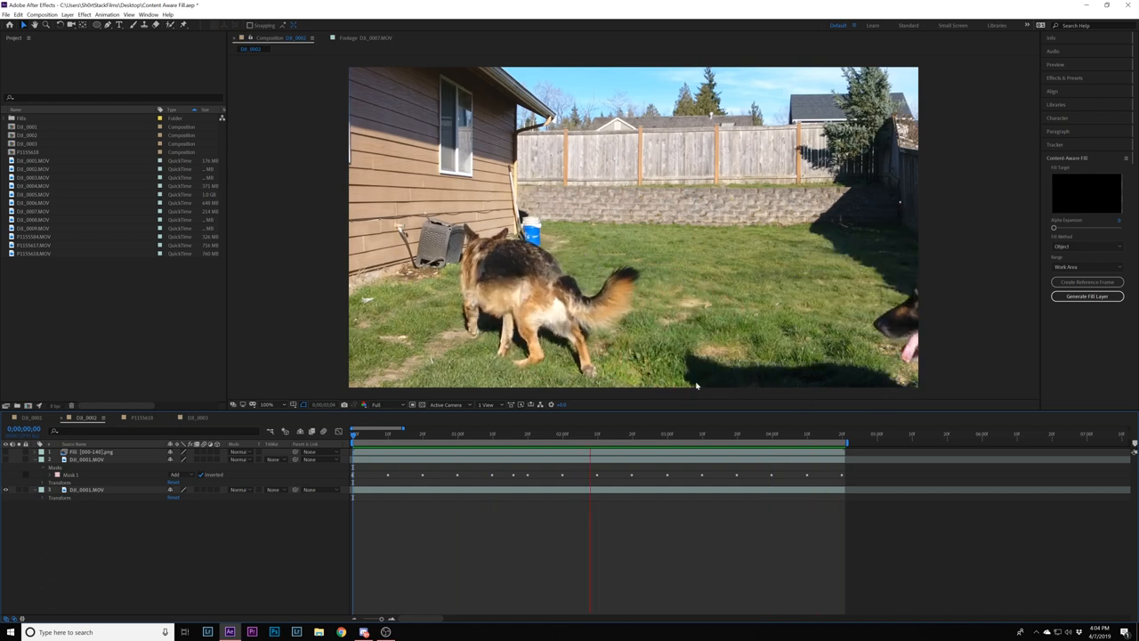
left_click(794, 434)
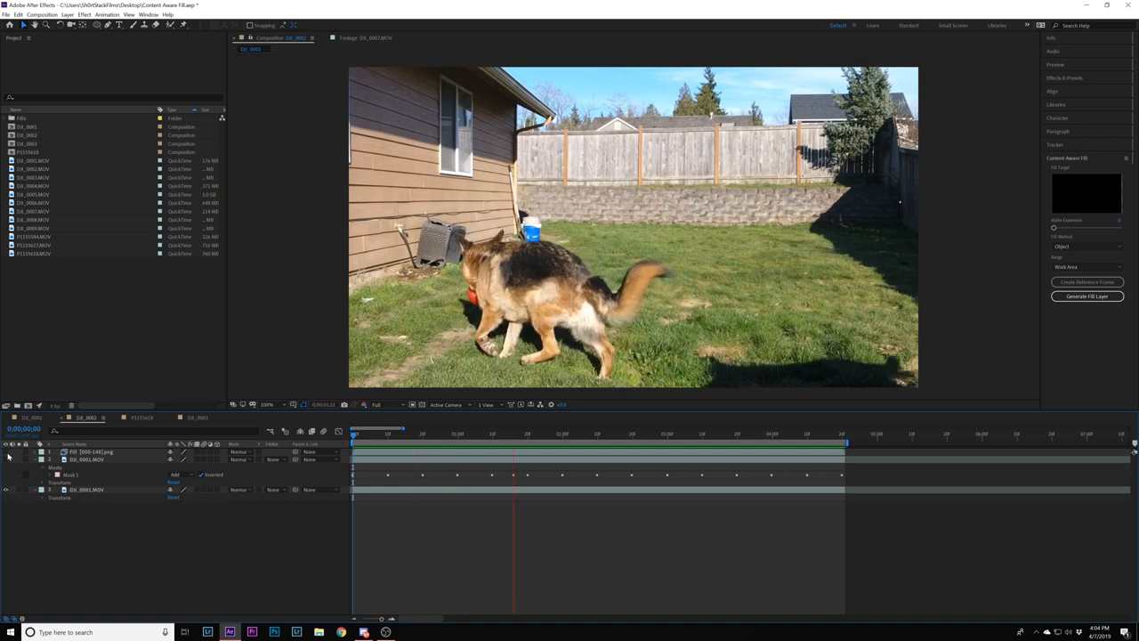
left_click(632, 434)
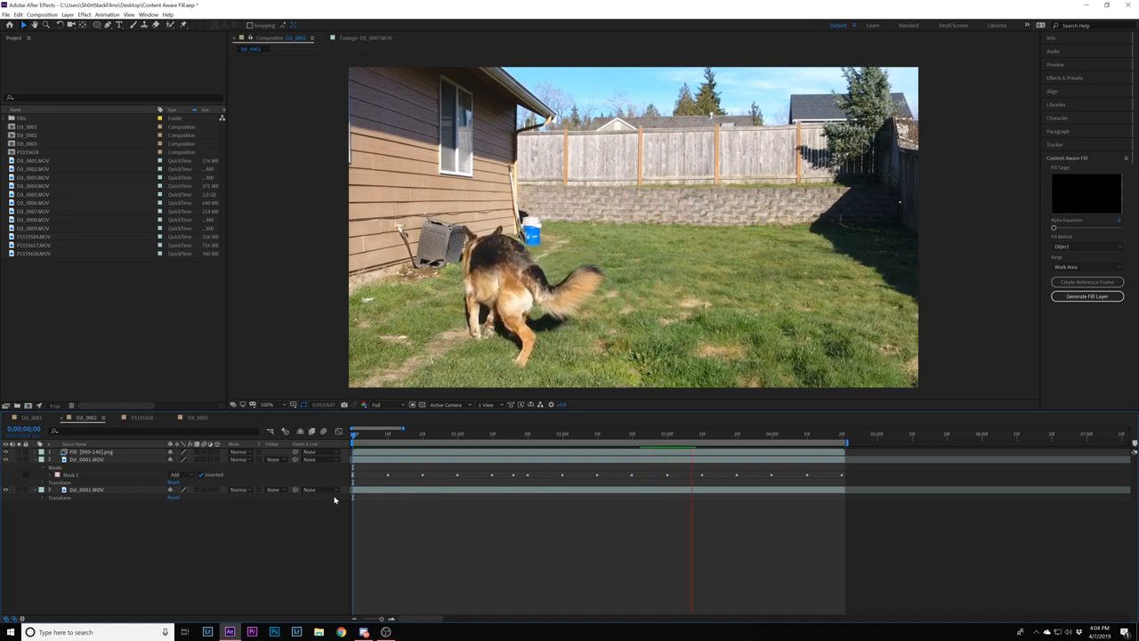
left_click(484, 434)
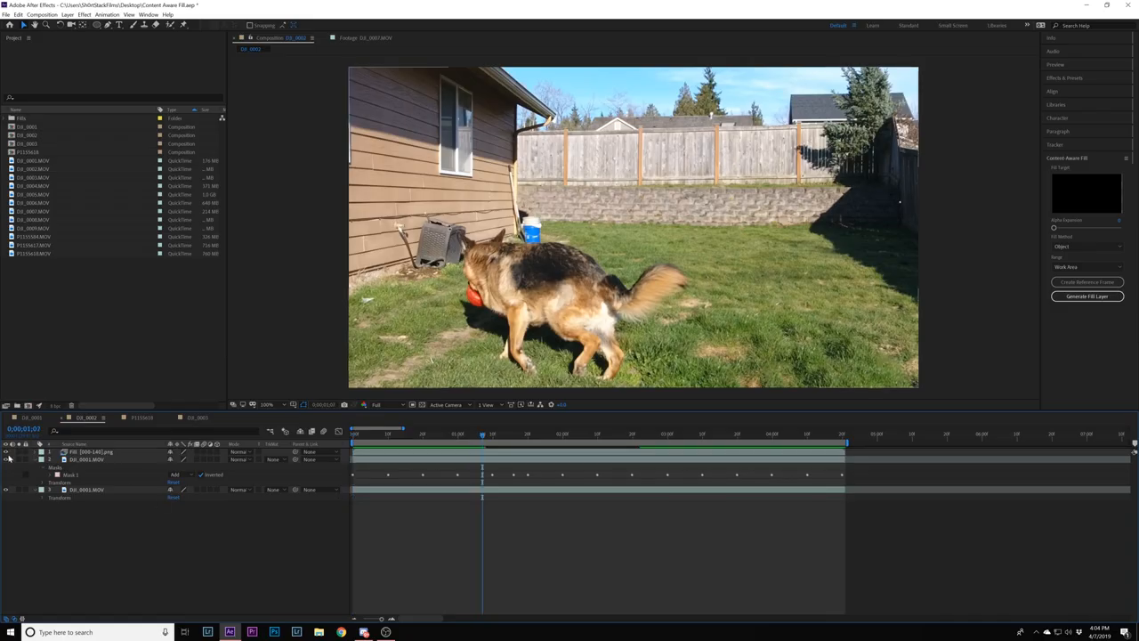
left_click(86, 459)
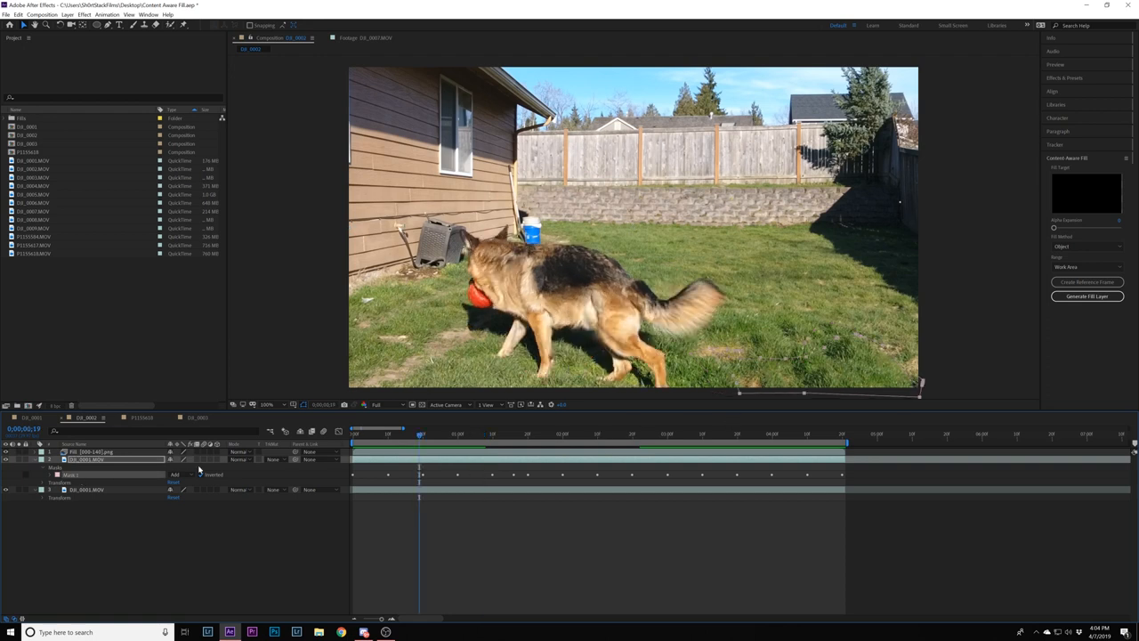
left_click(240, 460)
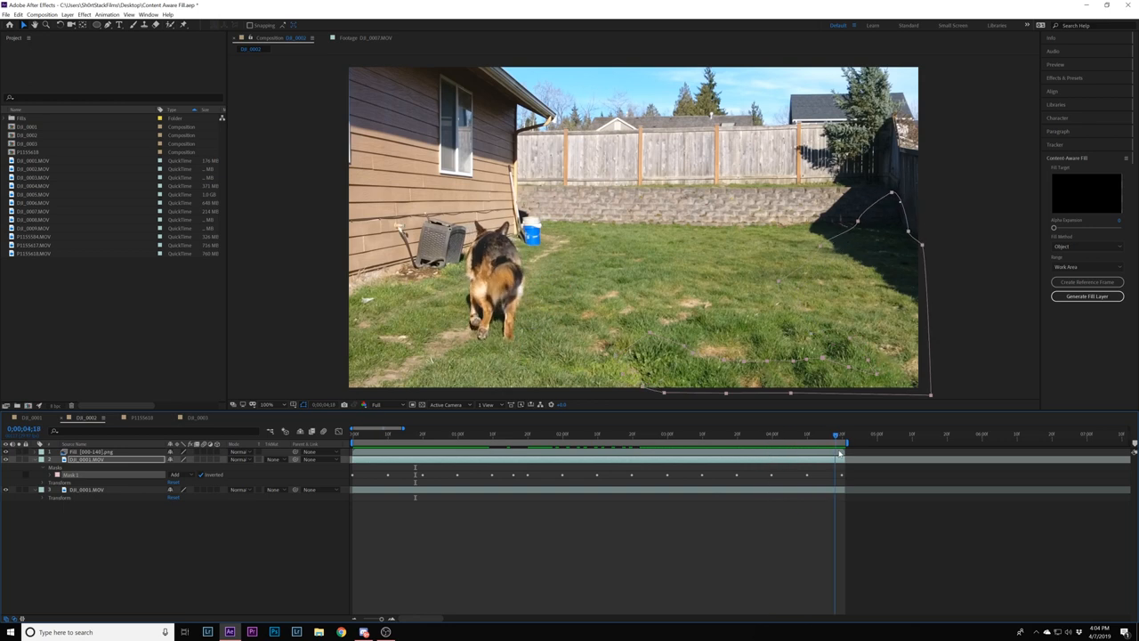
Scrub the dog clip to check the mask path keyframes at earlier and later frames
left_click(538, 434)
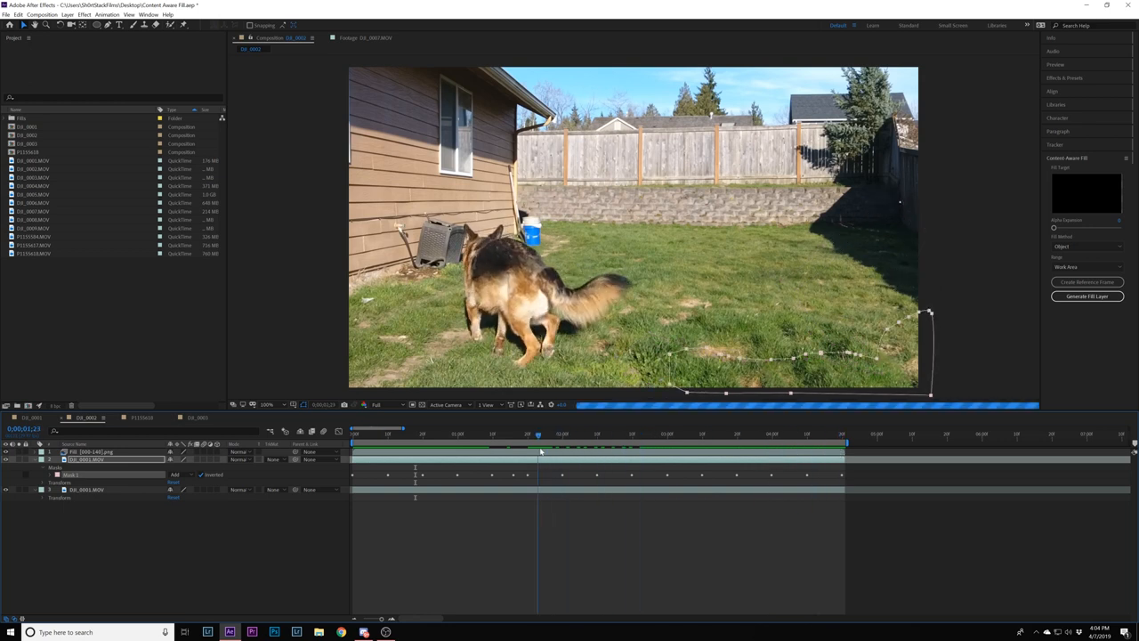
left_click(769, 434)
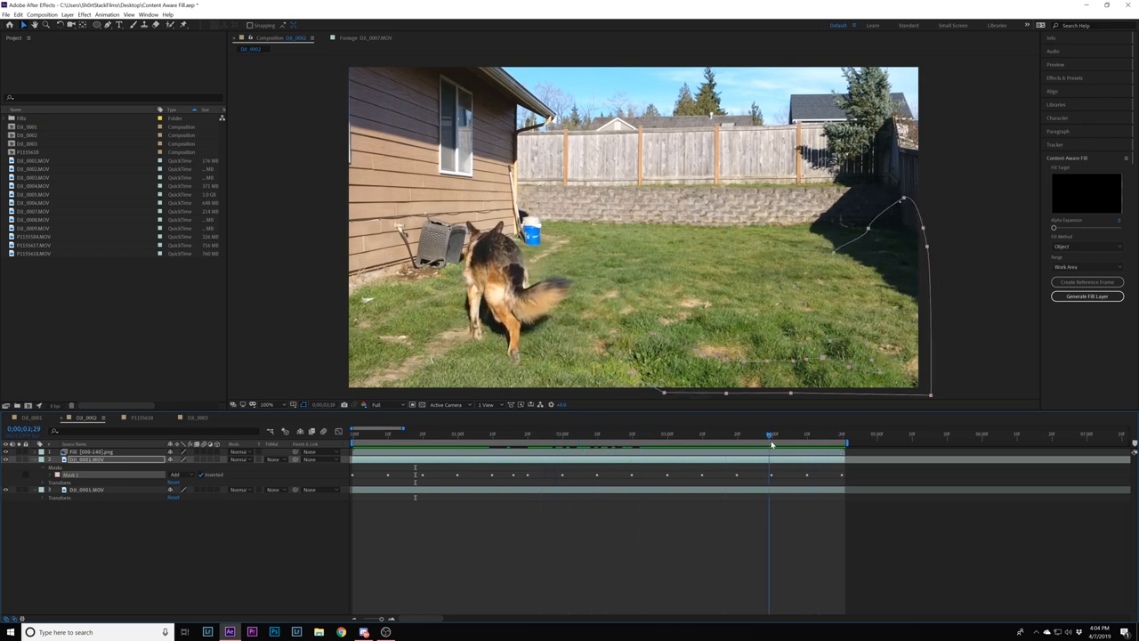
left_click(844, 434)
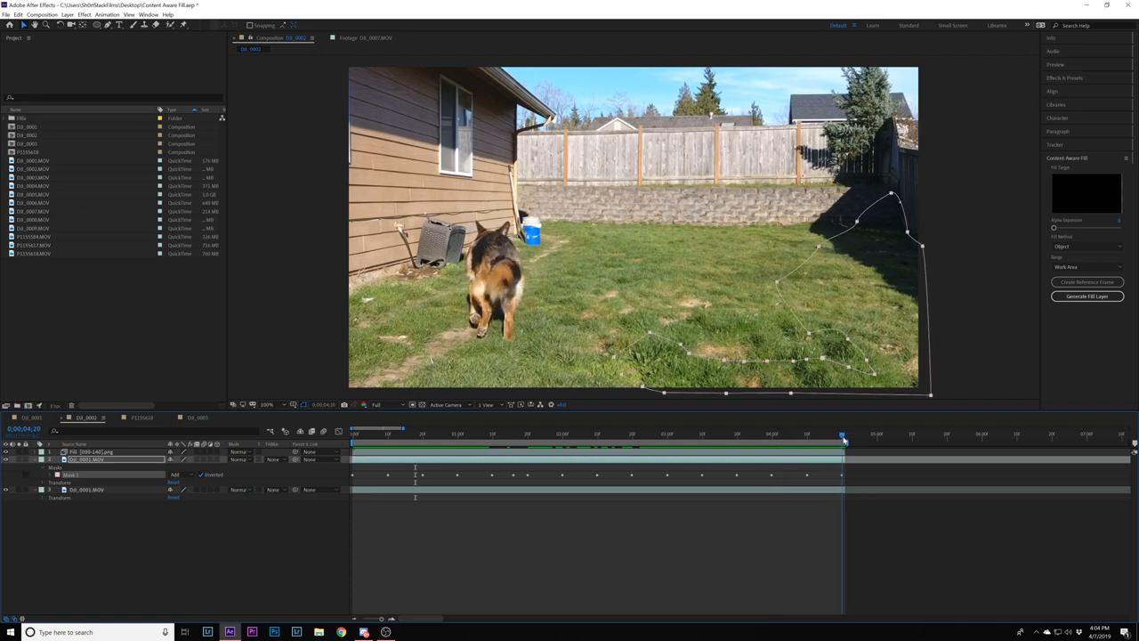
left_click(687, 434)
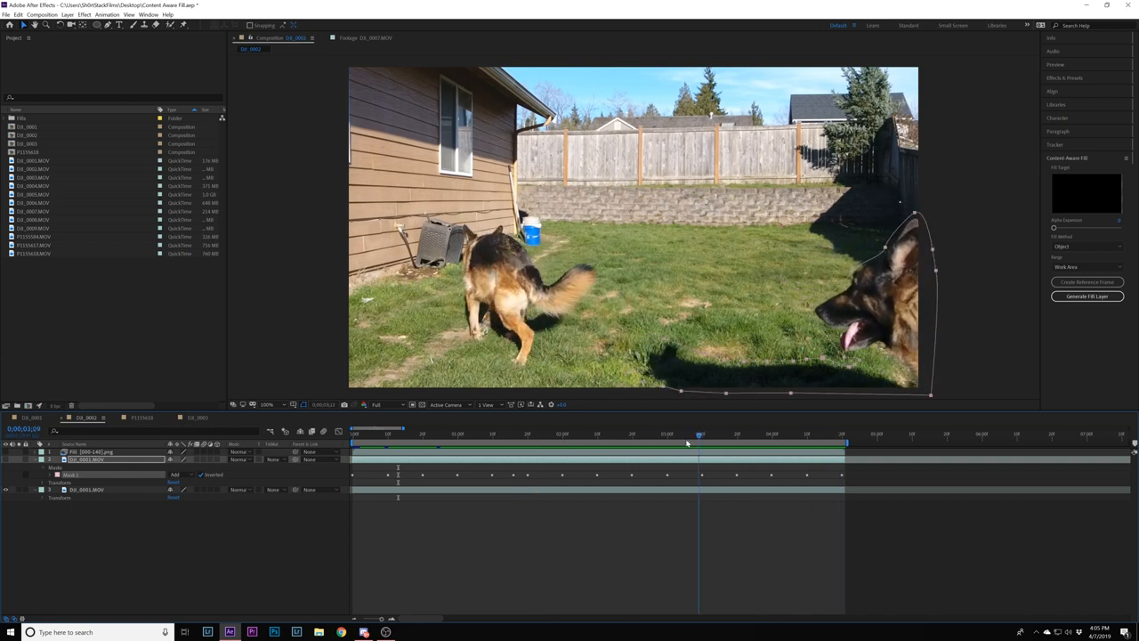
left_click(591, 435)
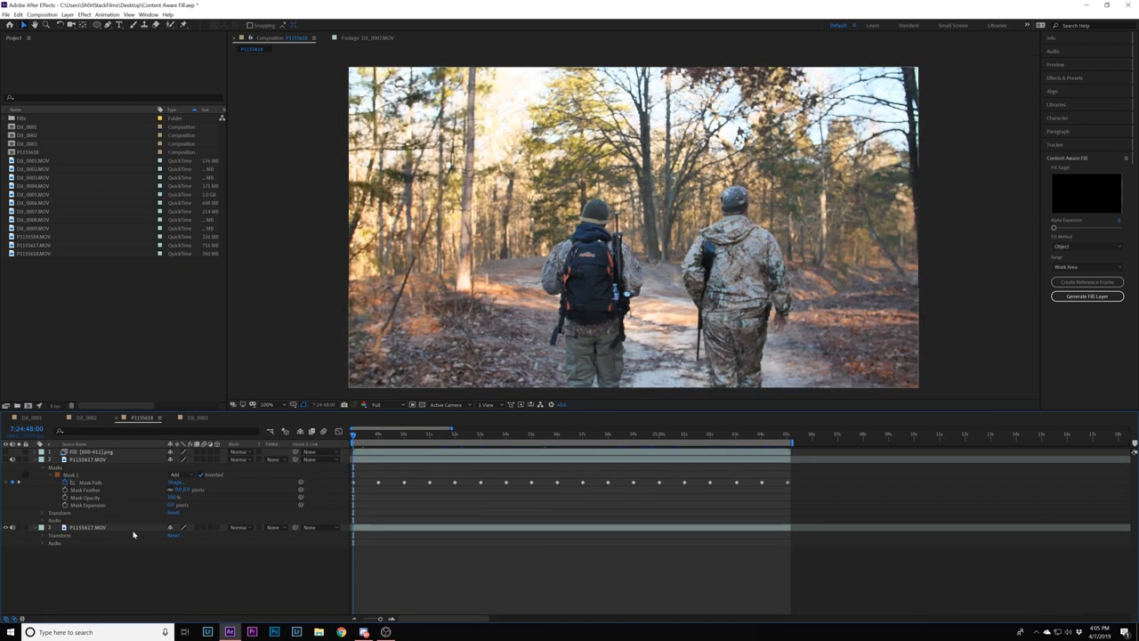
left_click(88, 460)
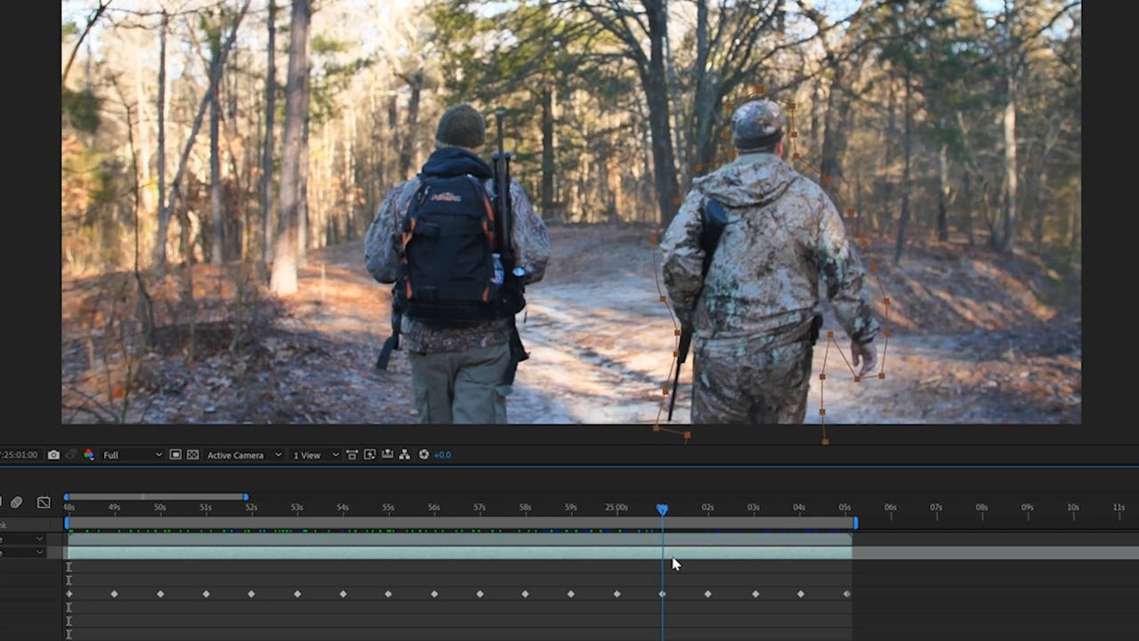
left_click_drag(662, 507, 815, 508)
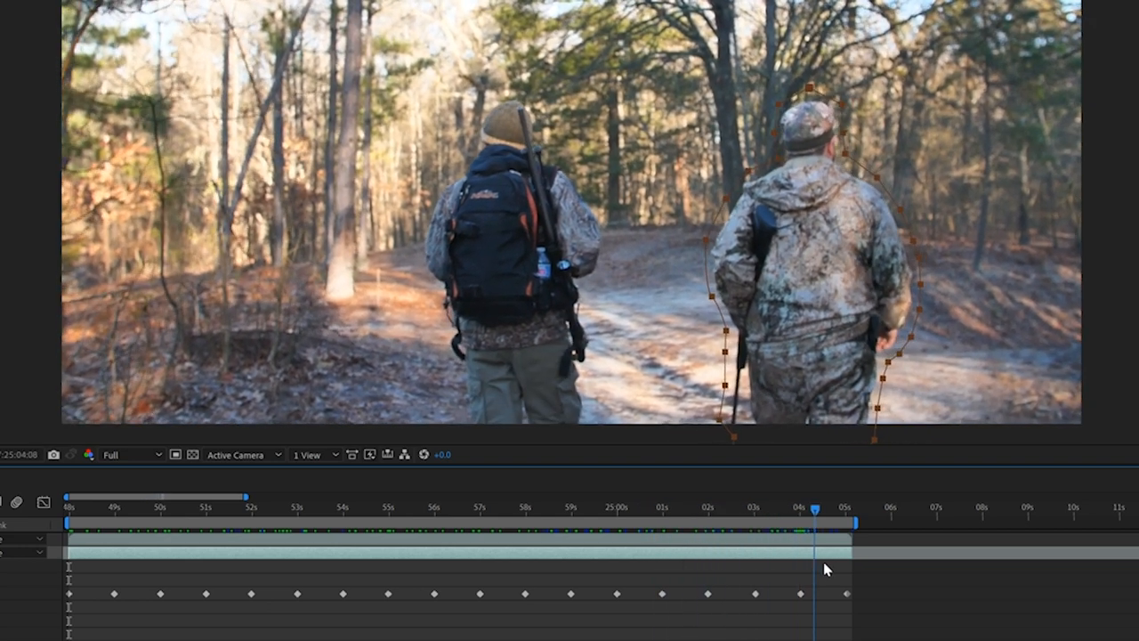
left_click(630, 507)
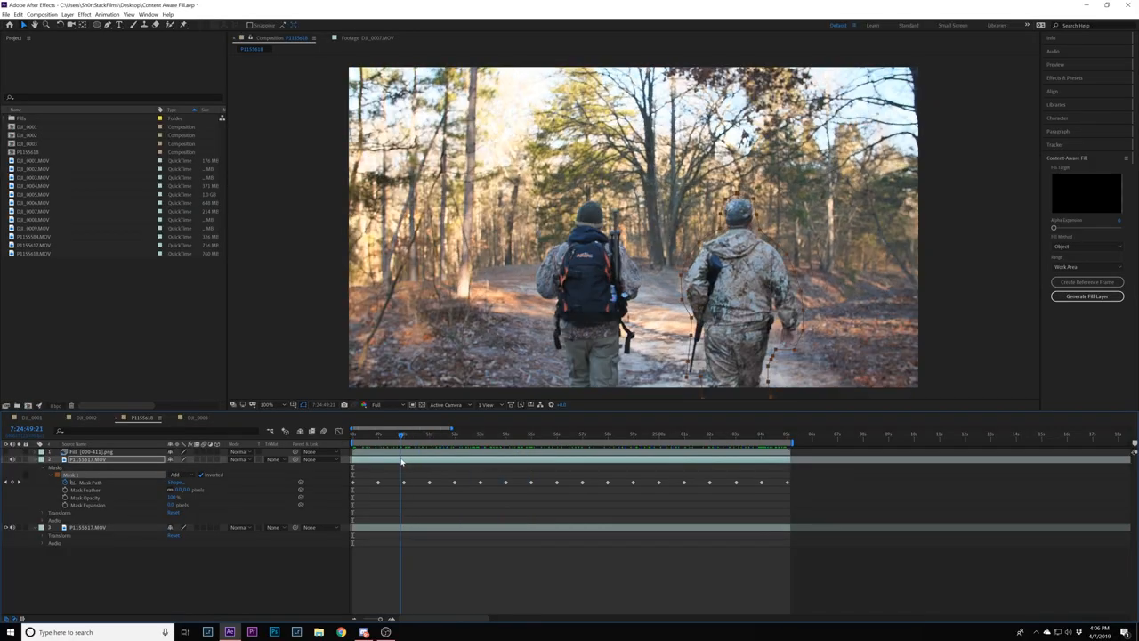
Step through the hiker clip to preview the right-hand hiker filled out
left_click(385, 435)
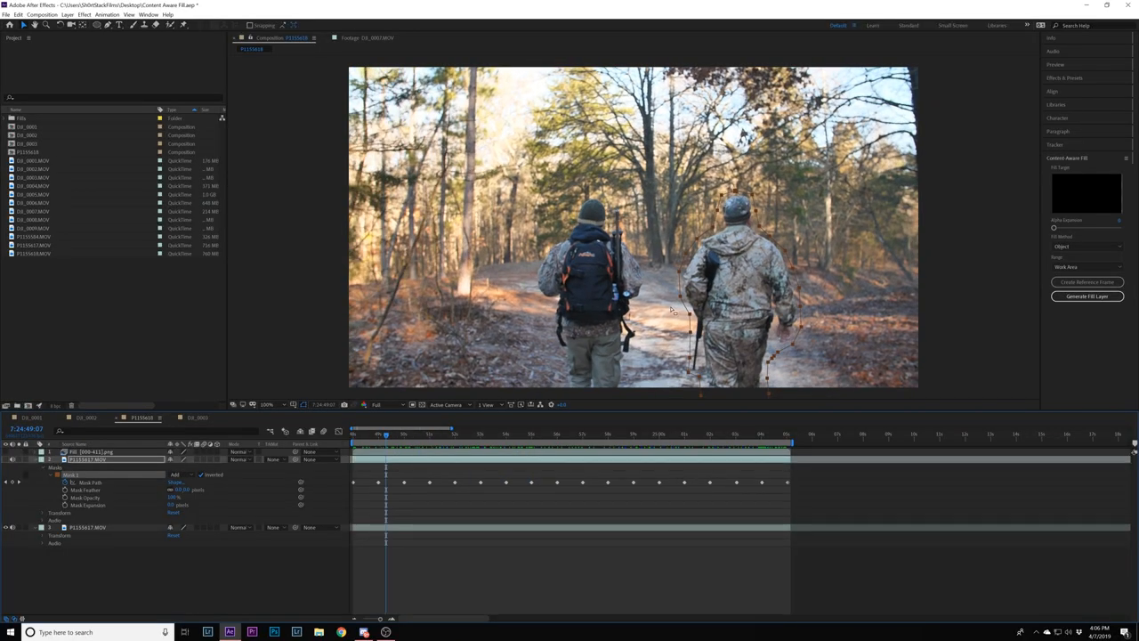
left_click(406, 434)
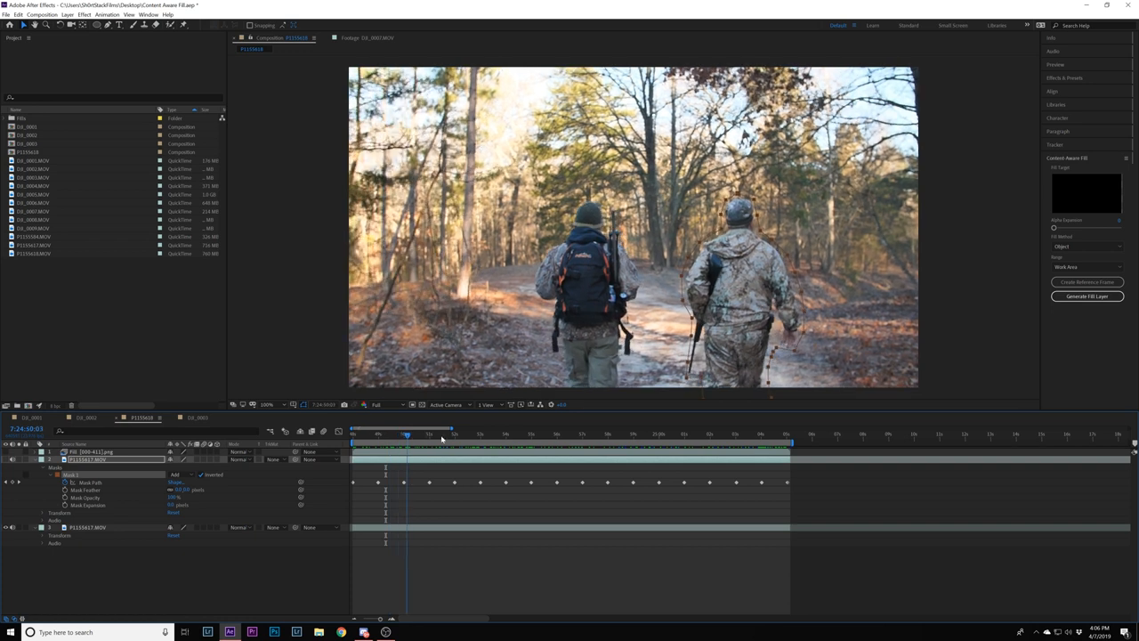
left_click(763, 434)
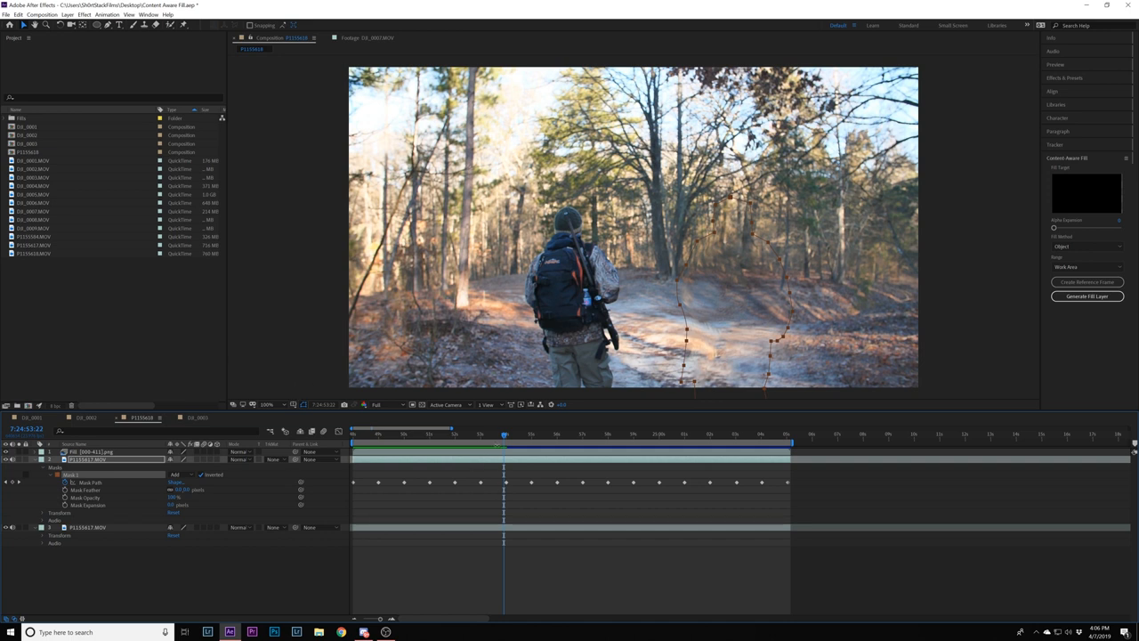
Select the generated fill layer and check the single-hiker clip at early and late frames
left_click(352, 434)
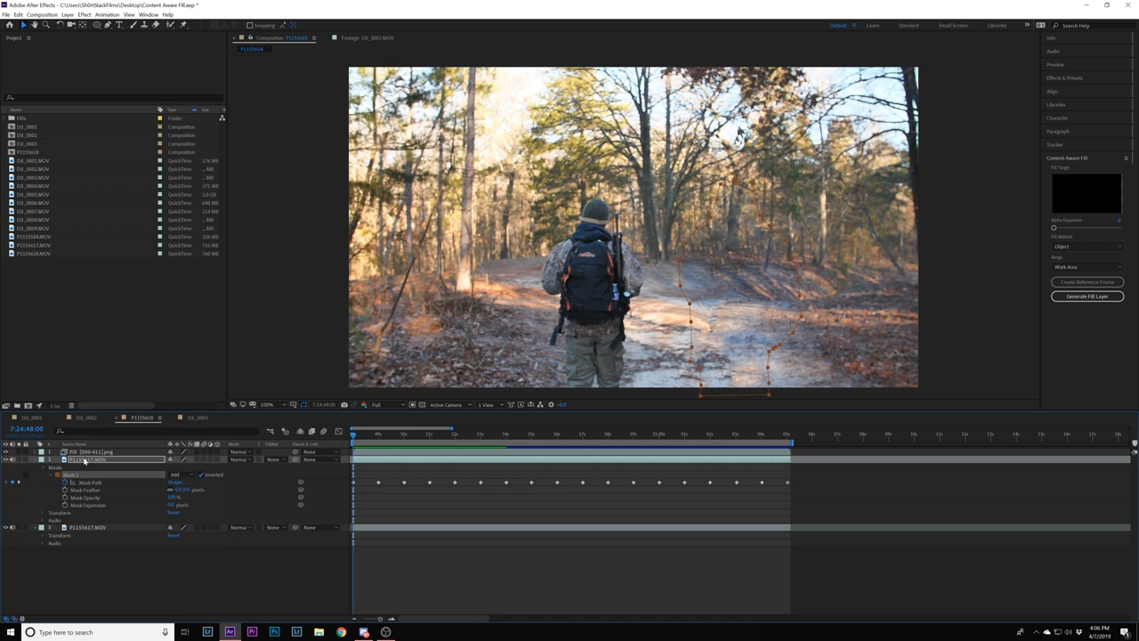
left_click(89, 459)
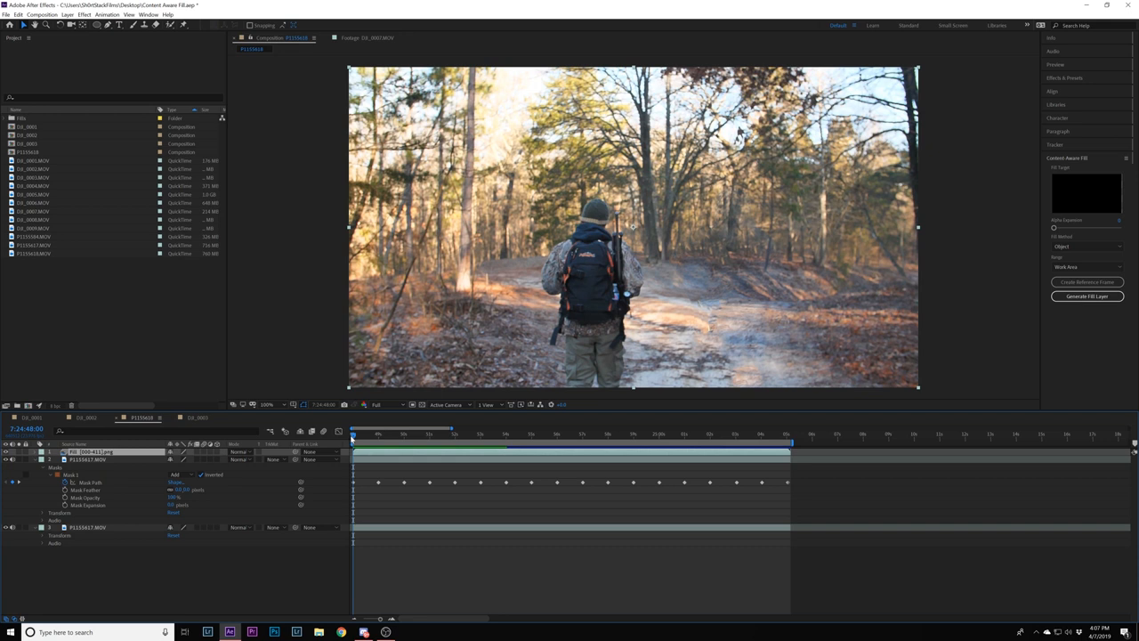
mouse_move(712, 316)
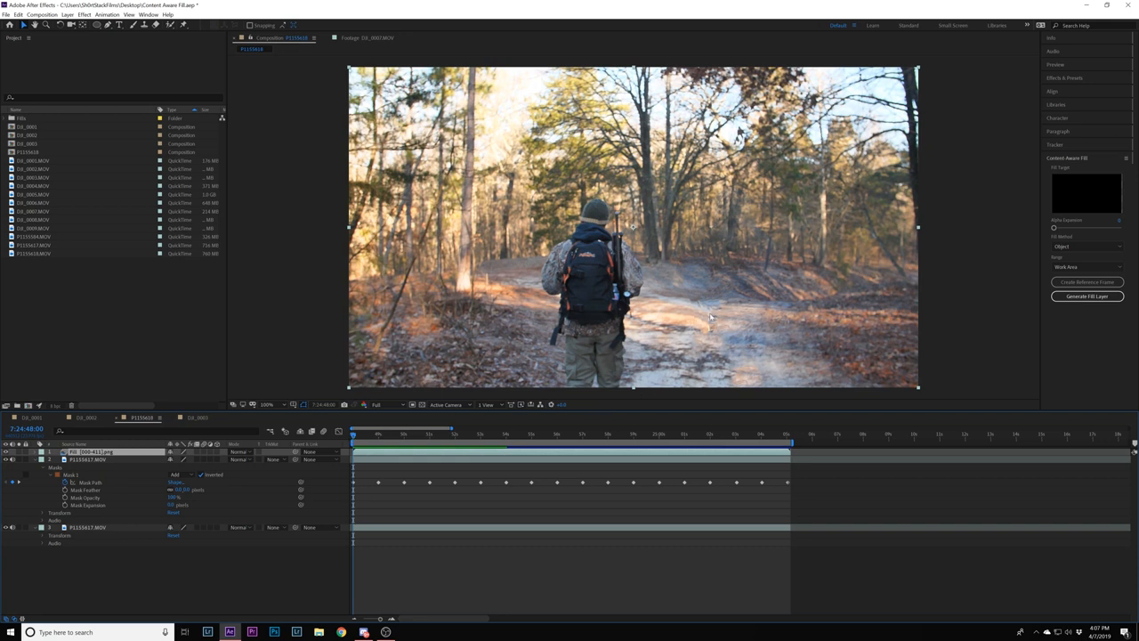
mouse_move(677, 274)
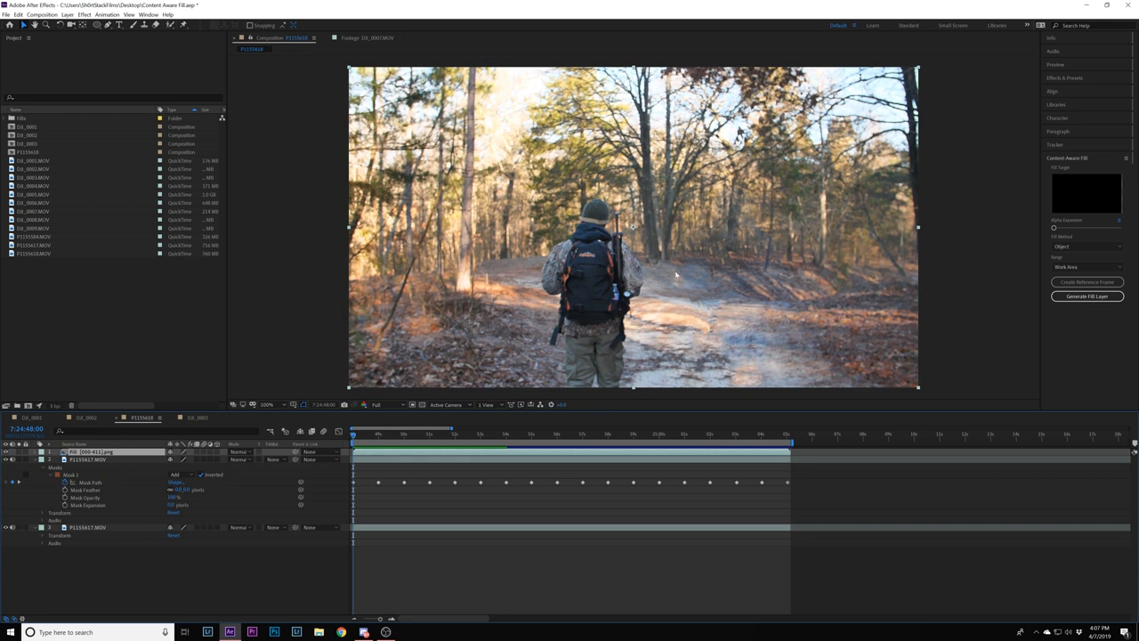
mouse_move(789, 282)
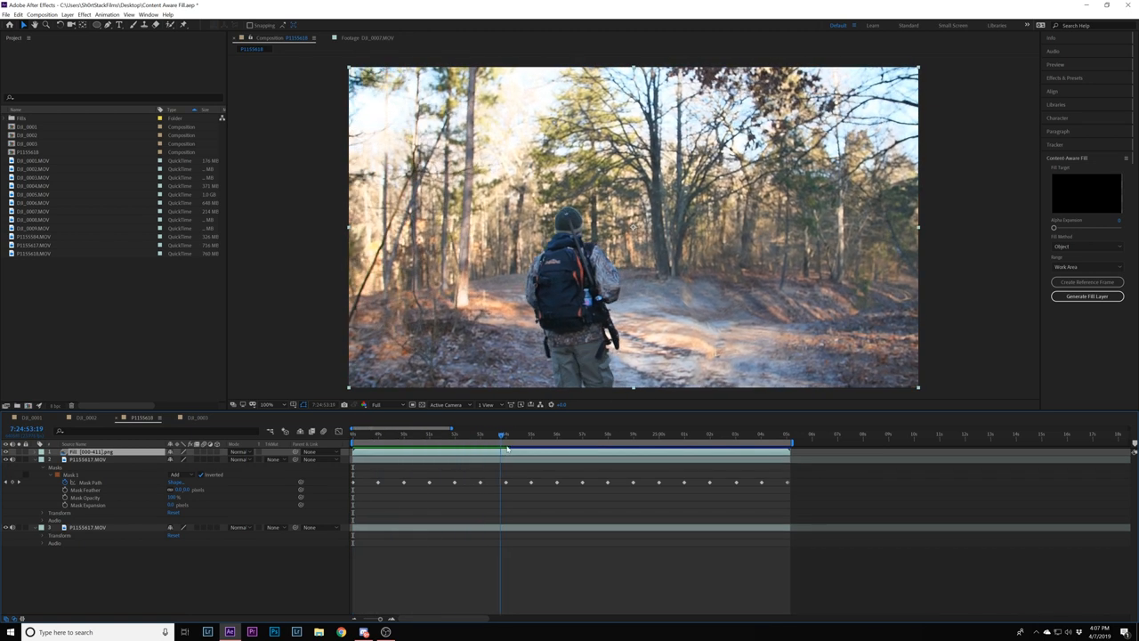
left_click(744, 434)
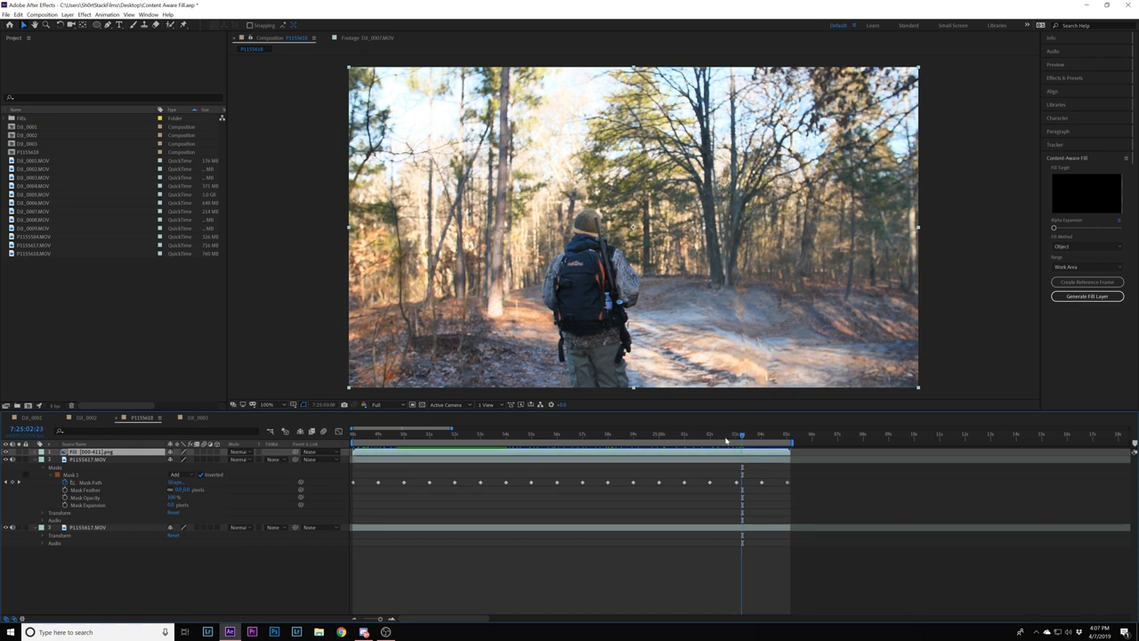
left_click(408, 434)
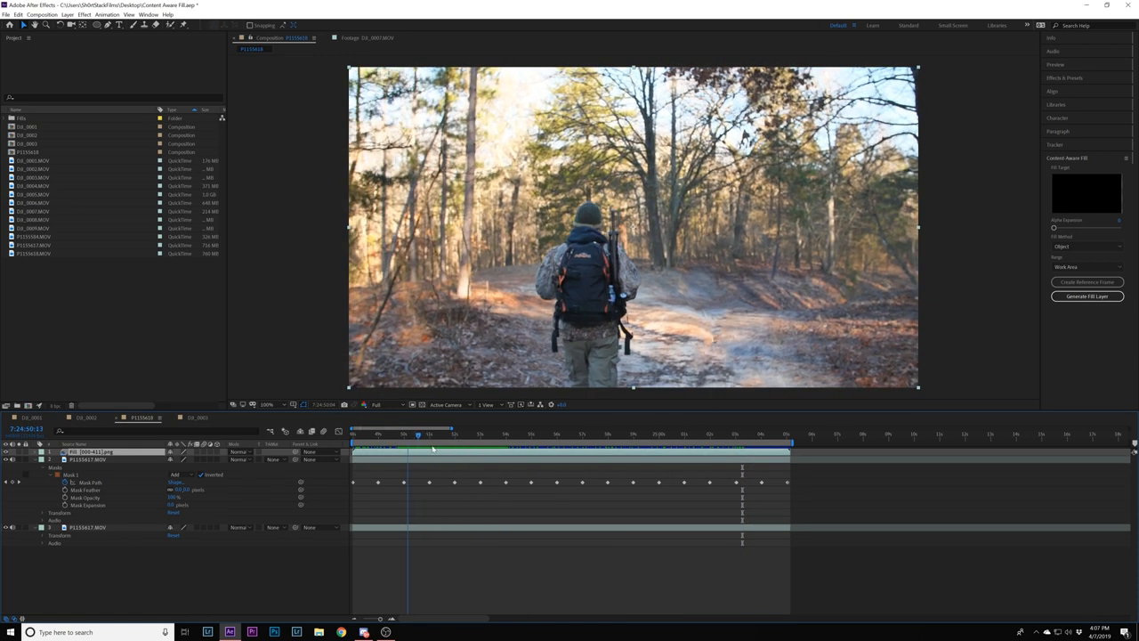
Scrub further through the hiker clip to verify the fill result across the trail footage
left_click_drag(417, 434, 637, 435)
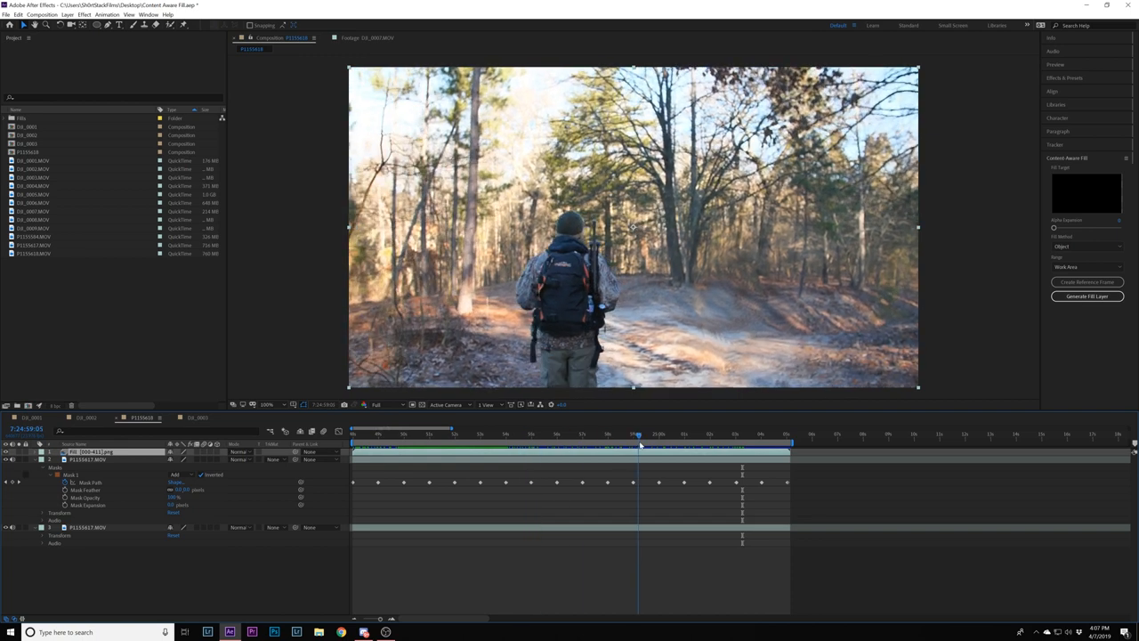
left_click(639, 435)
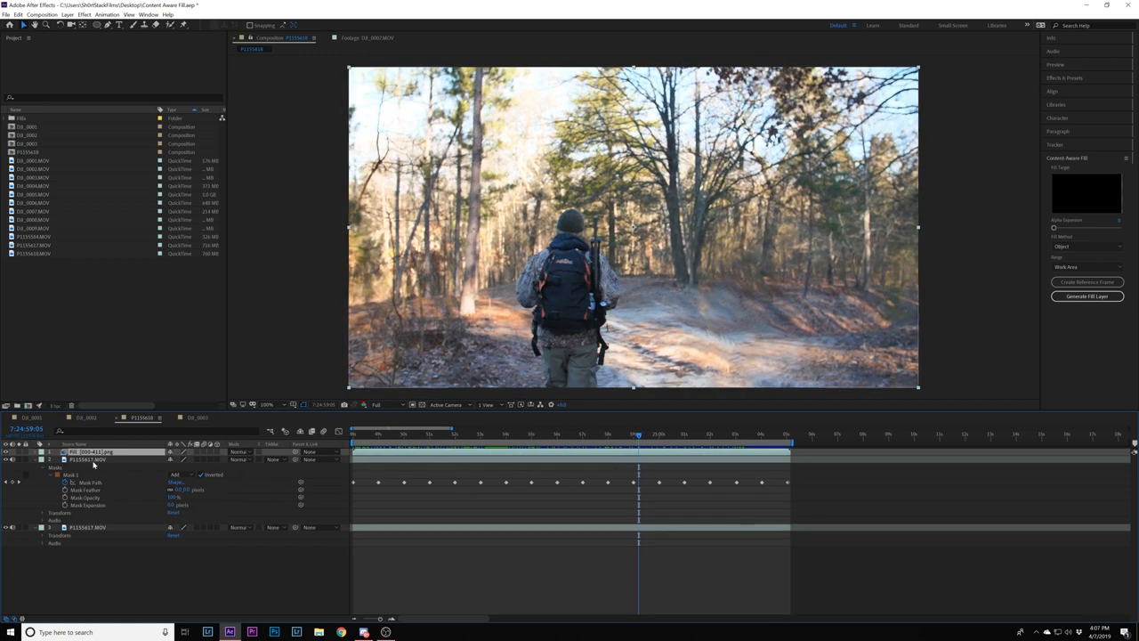
left_click(715, 434)
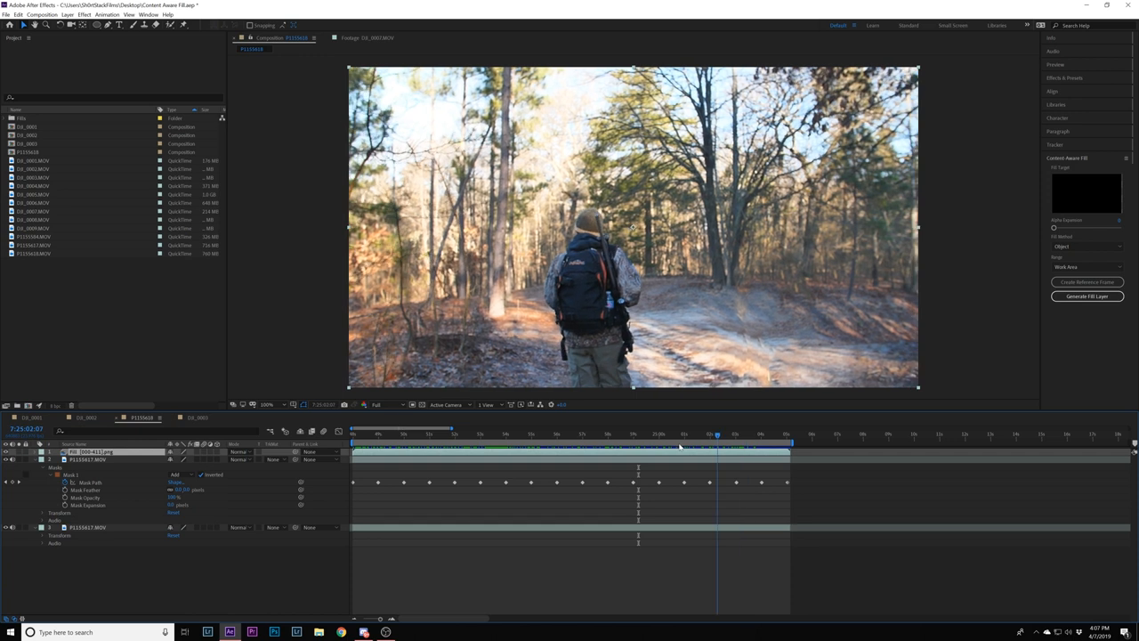
left_click(474, 434)
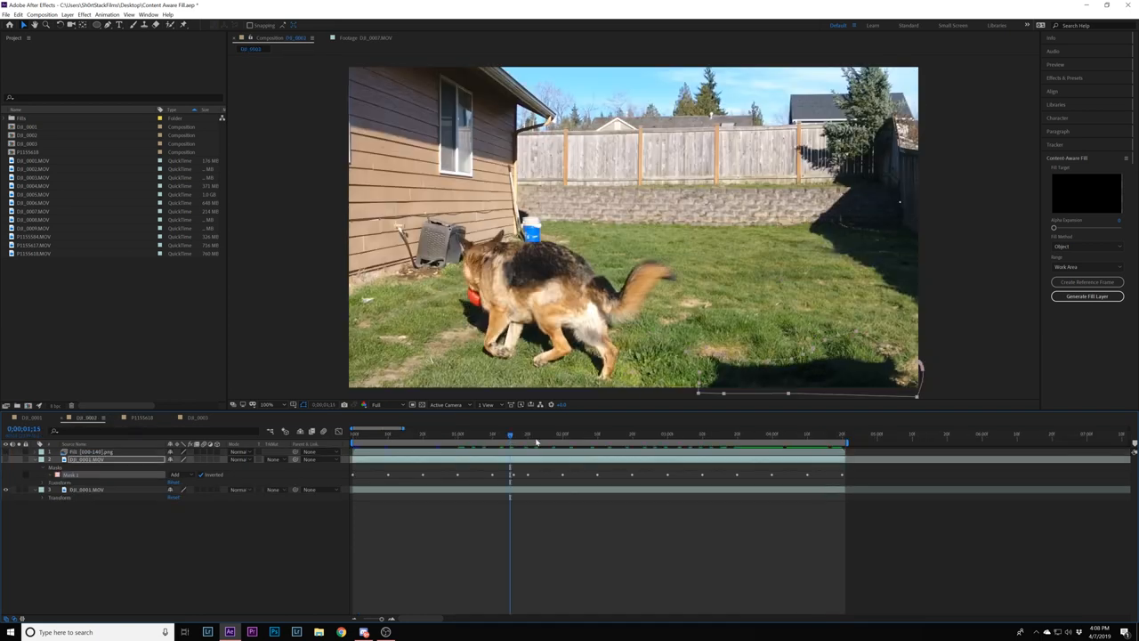
left_click(594, 435)
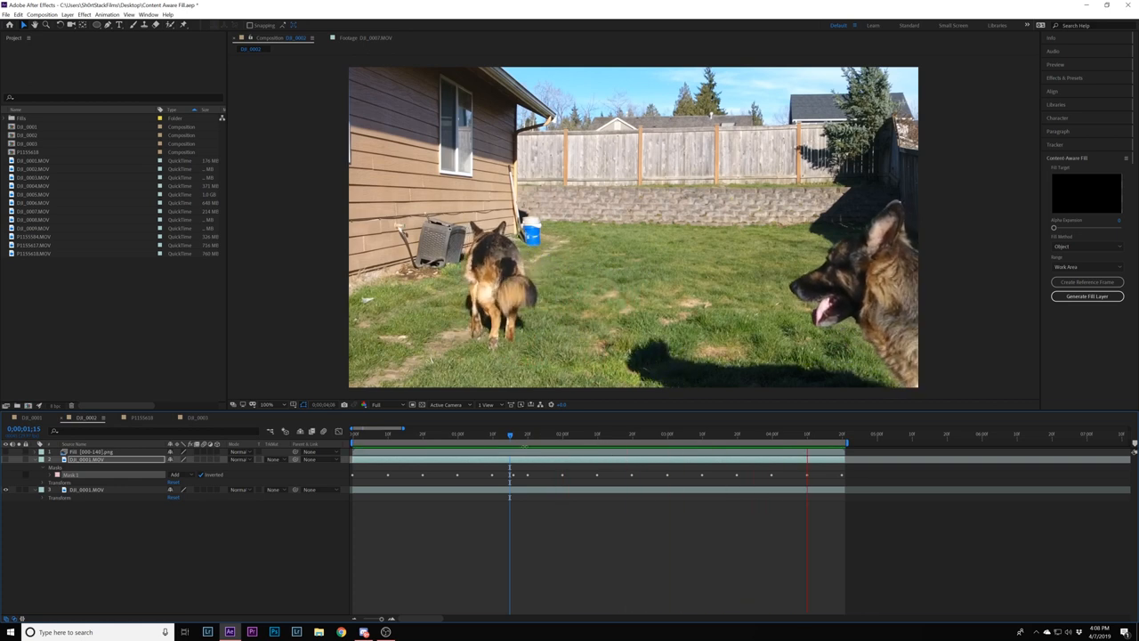
left_click(822, 435)
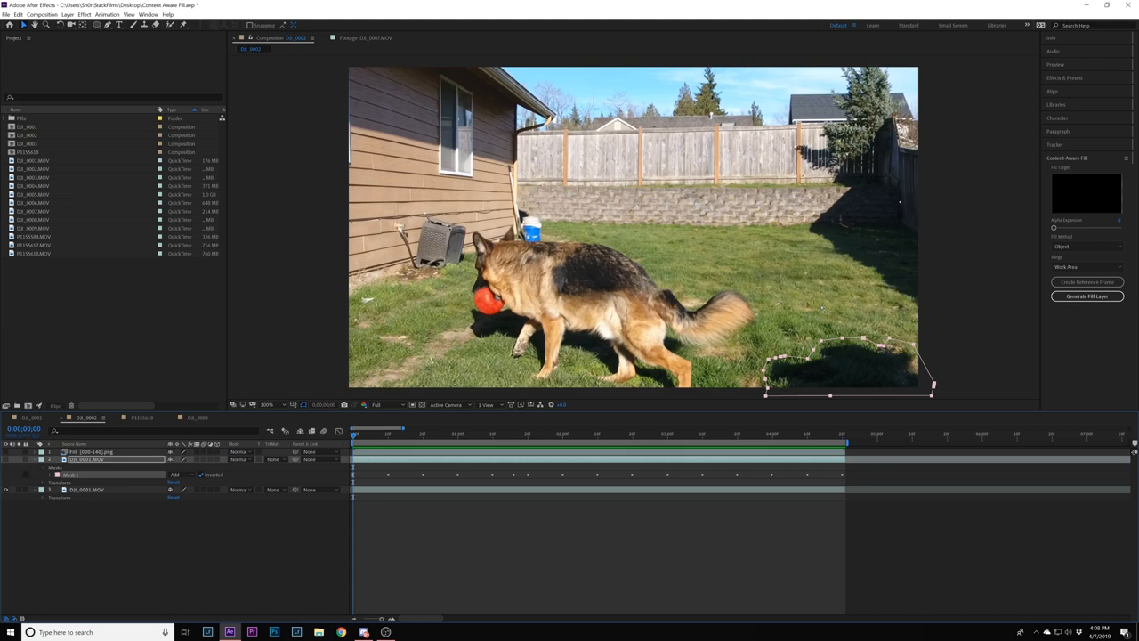
left_click(721, 435)
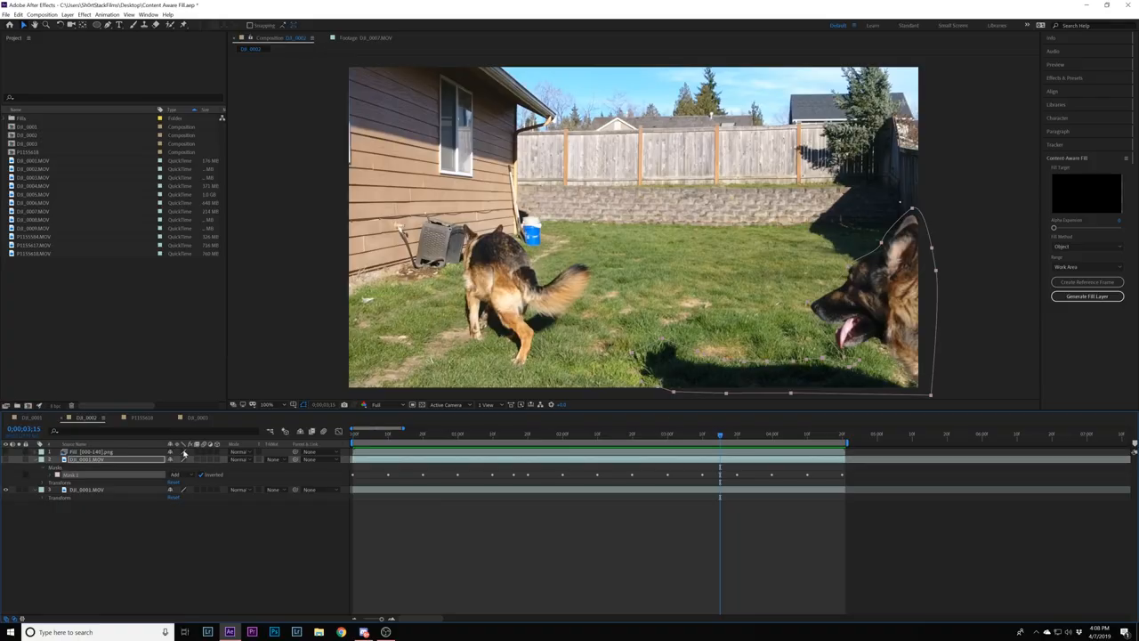